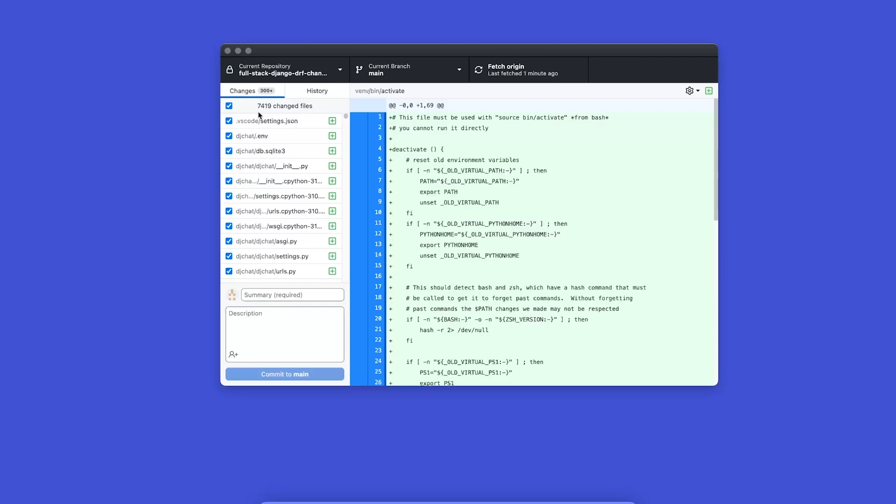
{"action": "mouse_move", "coordinate": [263, 135]}
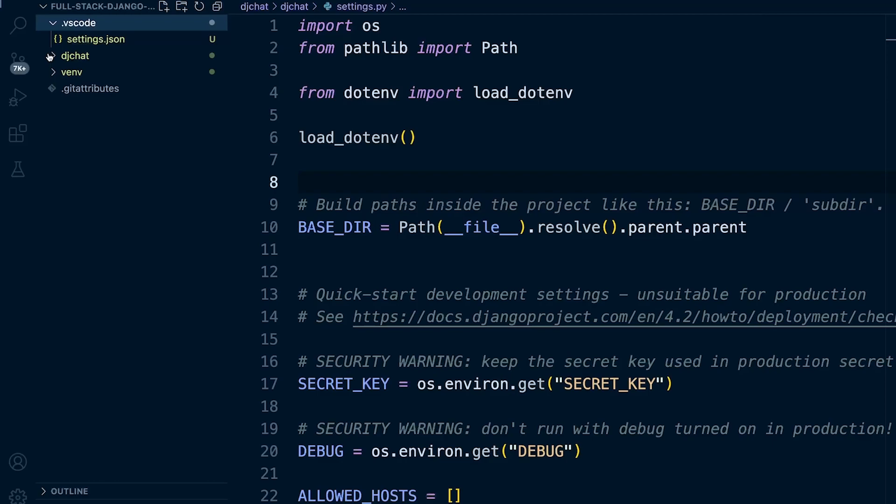
- Browse the Explorer tree, toggling .vscode and expanding the djchat project folder
{"action": "left_click", "coordinate": [75, 56]}
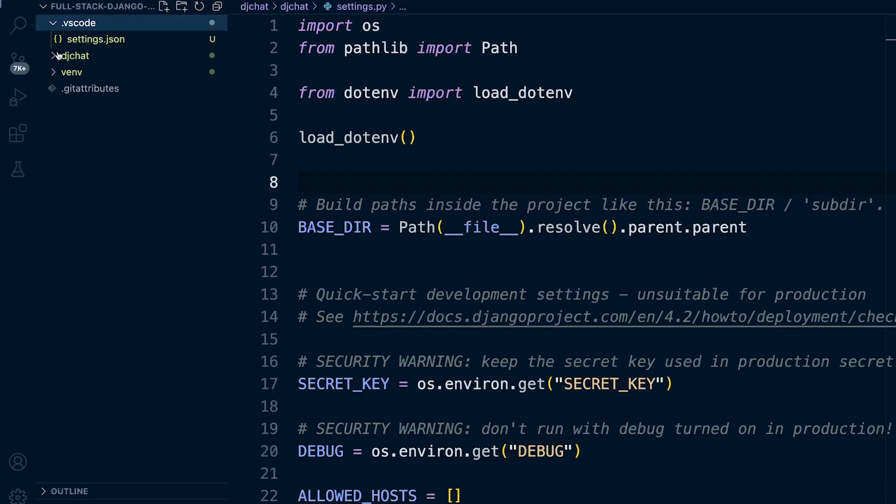
{"action": "left_click", "coordinate": [71, 22]}
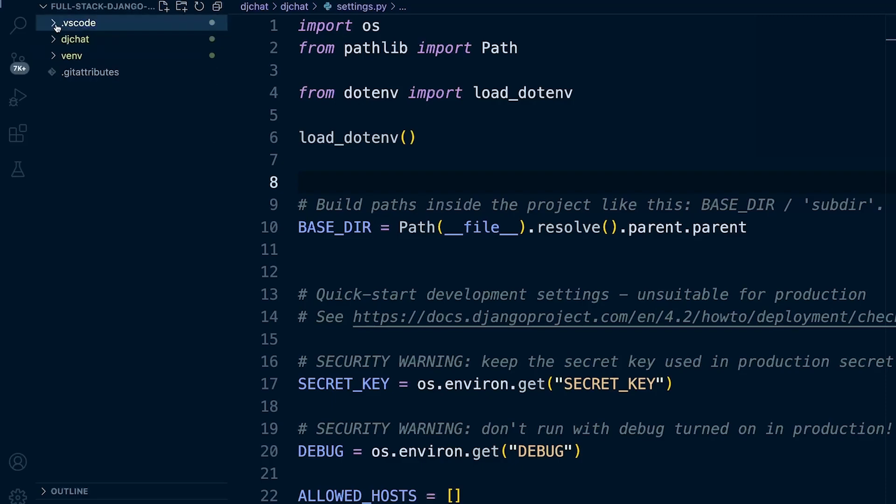
{"action": "left_click", "coordinate": [72, 22]}
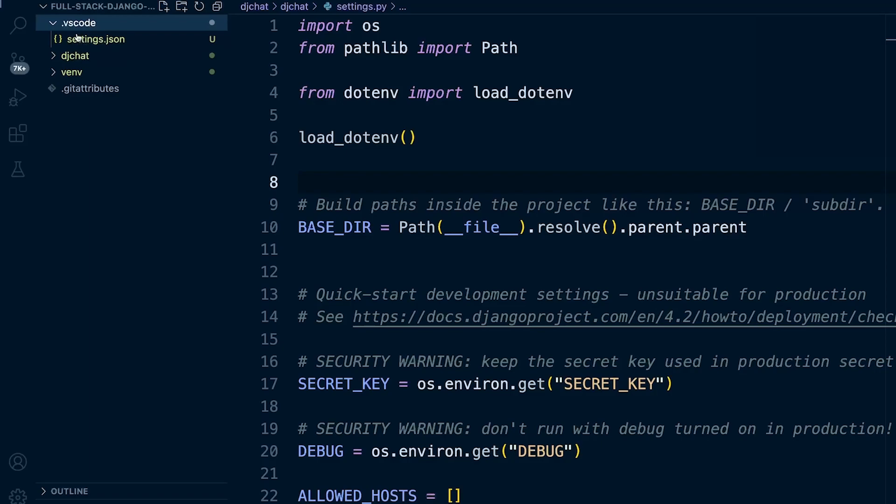
{"action": "left_click", "coordinate": [70, 39]}
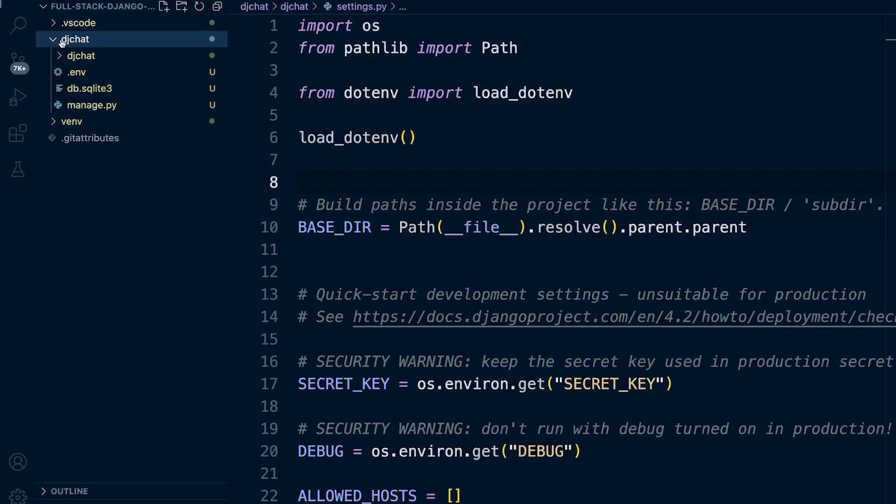
- Create a new empty .gitignore file inside the djchat folder
{"action": "right_click", "coordinate": [66, 39]}
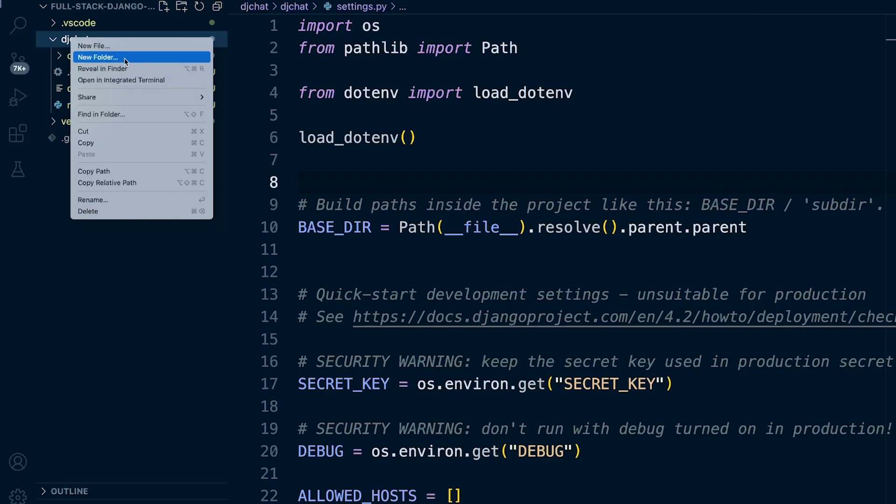
{"action": "left_click", "coordinate": [96, 58]}
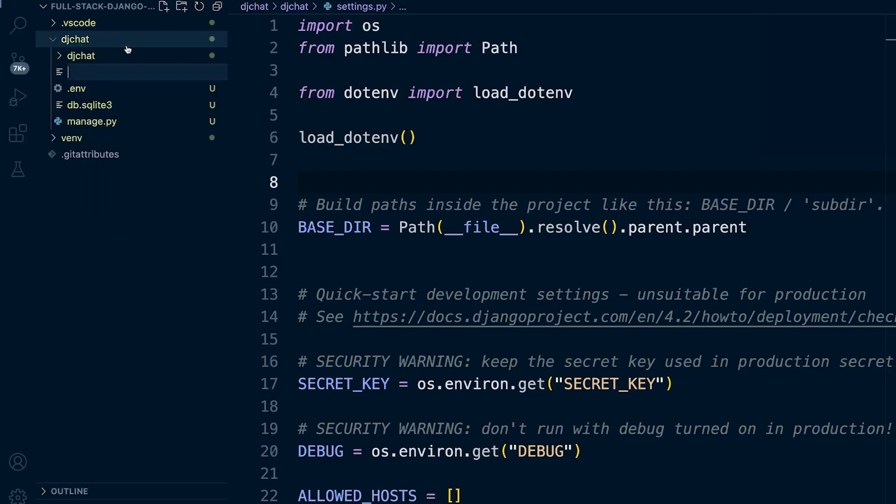
{"action": "type", "text": ".got"}
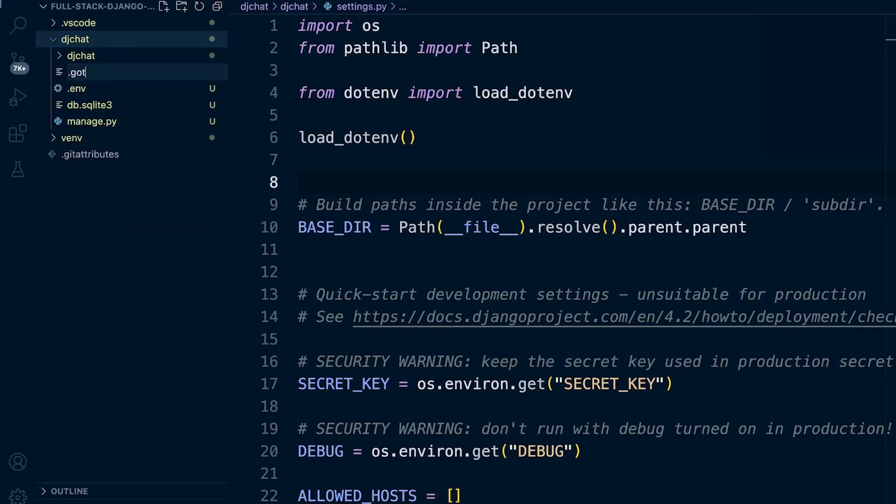
{"action": "type", "text": "itignore"}
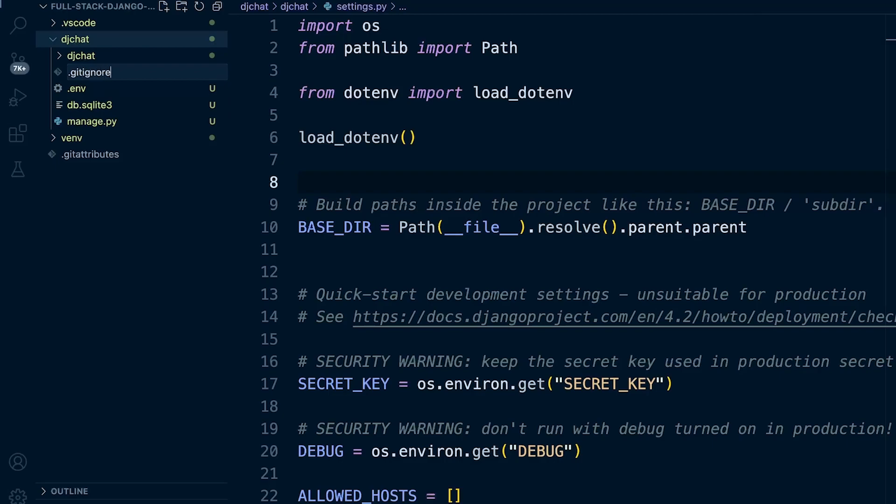
{"action": "left_click", "coordinate": [86, 88]}
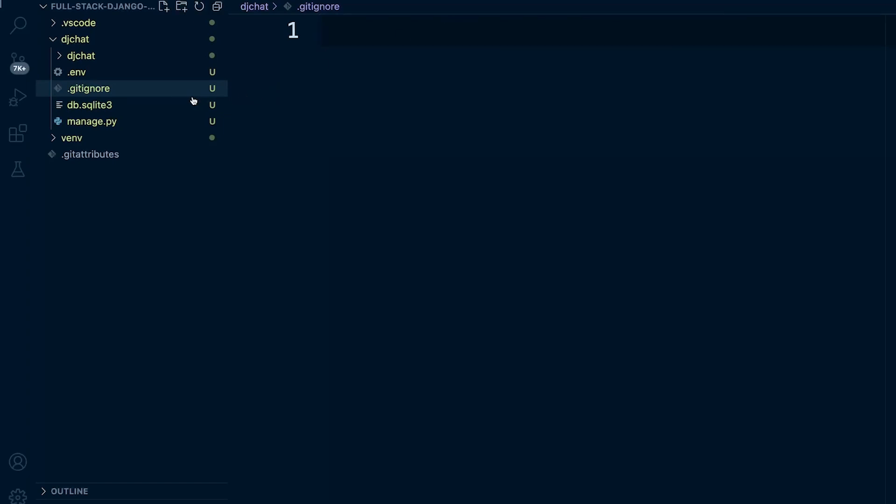
{"action": "mouse_move", "coordinate": [83, 140]}
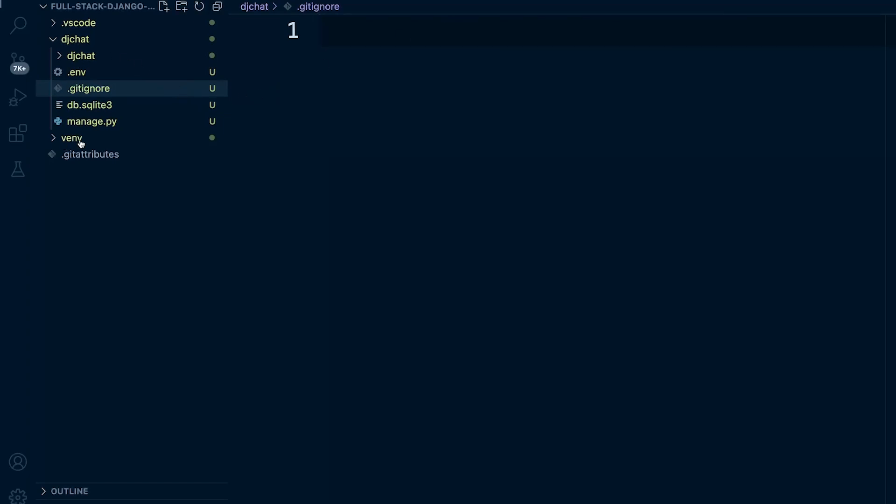
{"action": "mouse_move", "coordinate": [82, 142]}
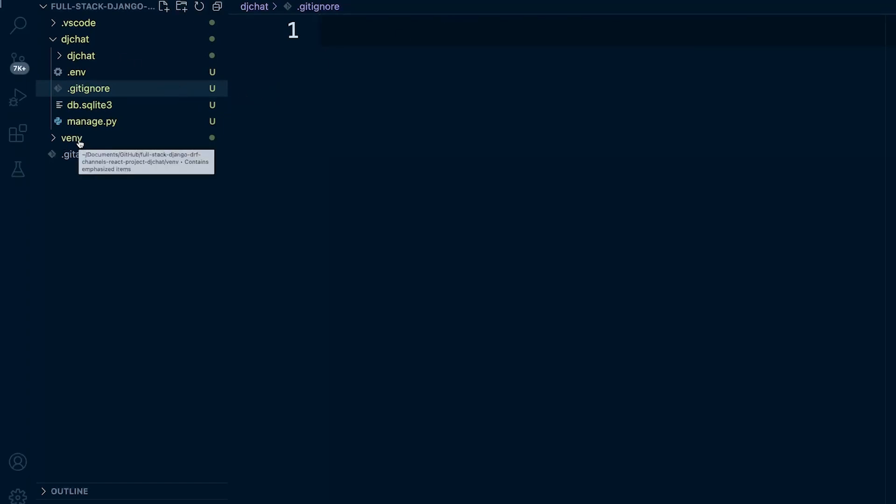
{"action": "mouse_move", "coordinate": [399, 228]}
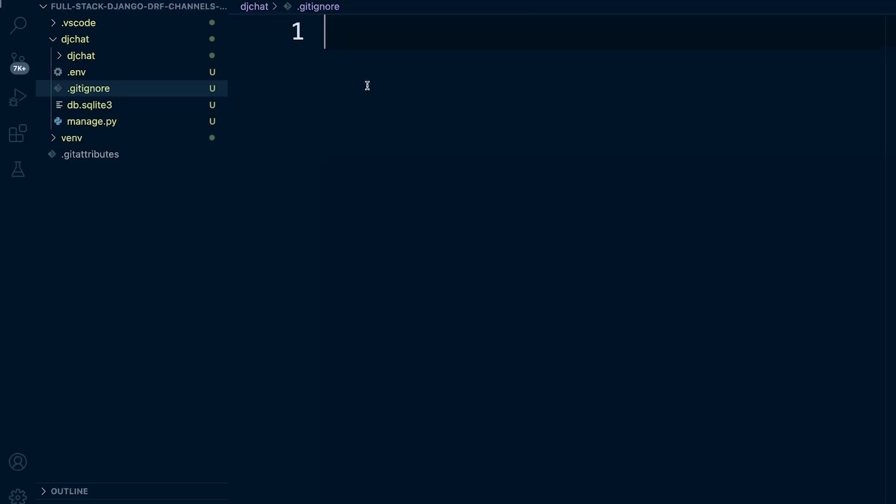
- Add venv/ and db.sqlite3 as ignore entries, then switch to the .env file
{"action": "type", "text": "venv/"}
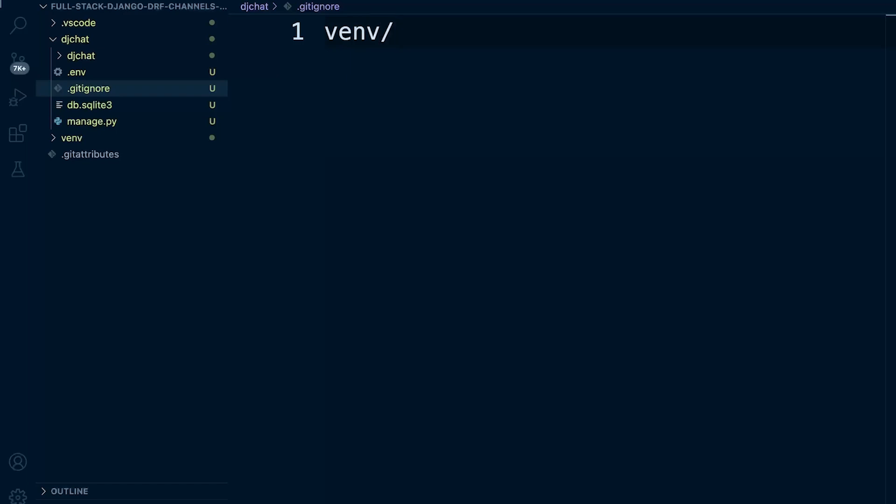
{"action": "key", "text": "Enter"}
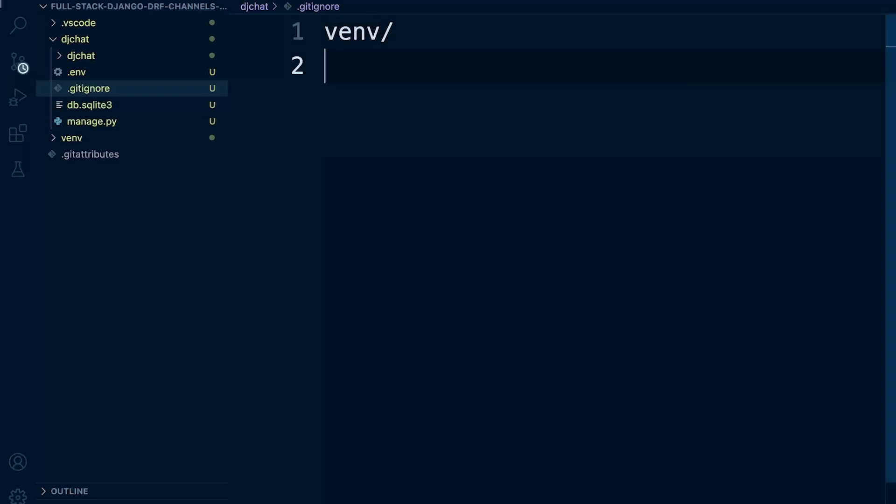
{"action": "type", "text": "db."}
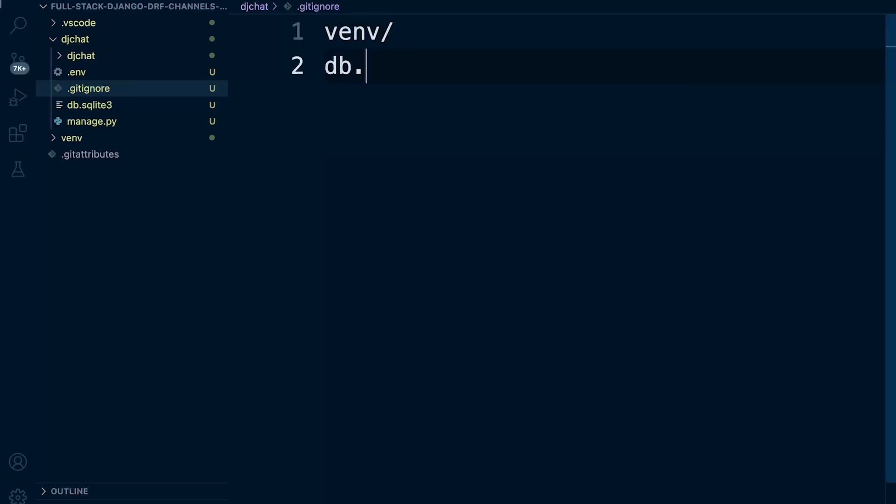
{"action": "type", "text": "sqli"}
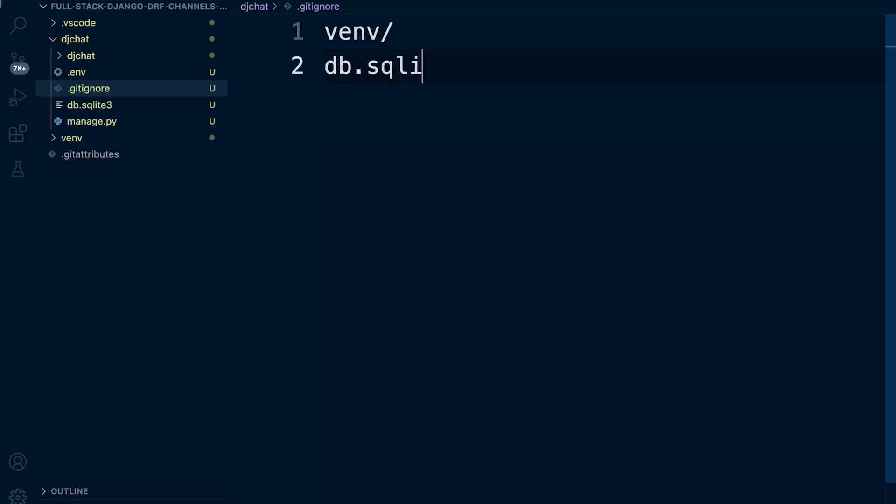
{"action": "type", "text": "te3"}
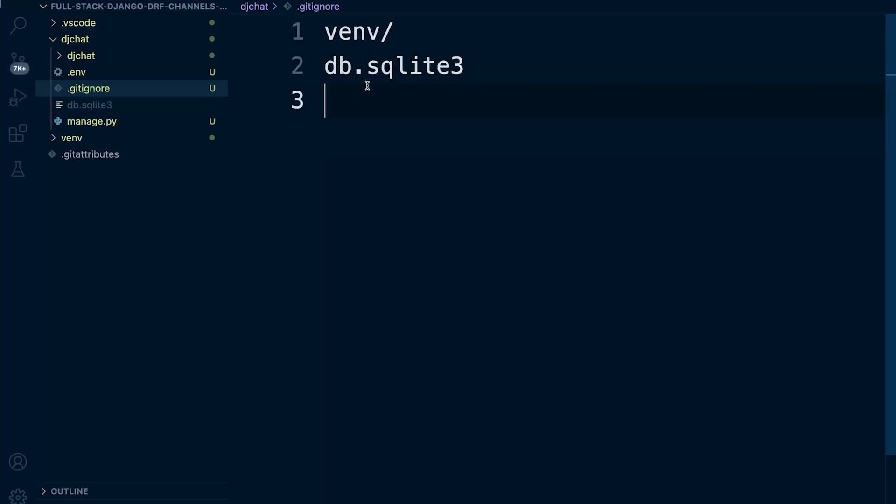
{"action": "left_click", "coordinate": [77, 72]}
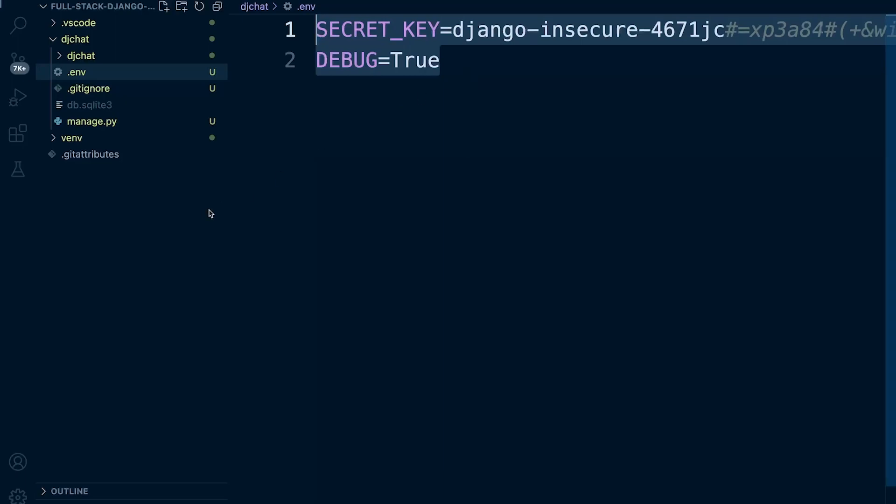
{"action": "mouse_move", "coordinate": [94, 92]}
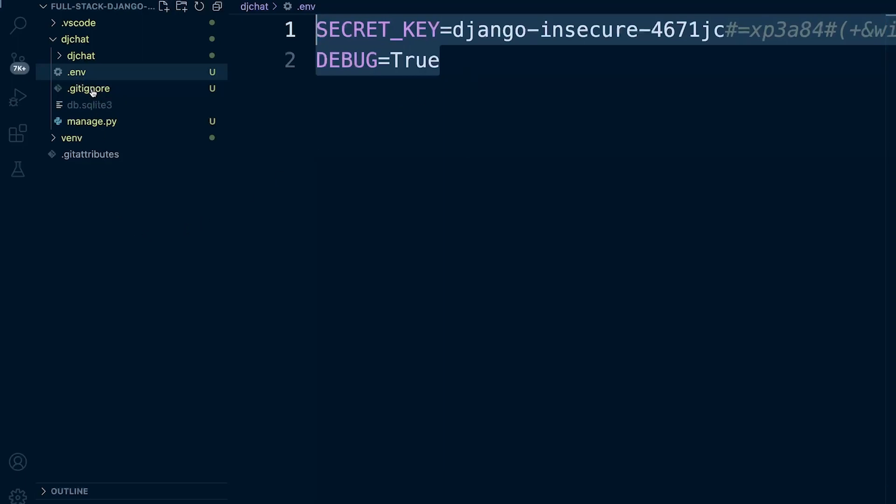
{"action": "mouse_move", "coordinate": [78, 73]}
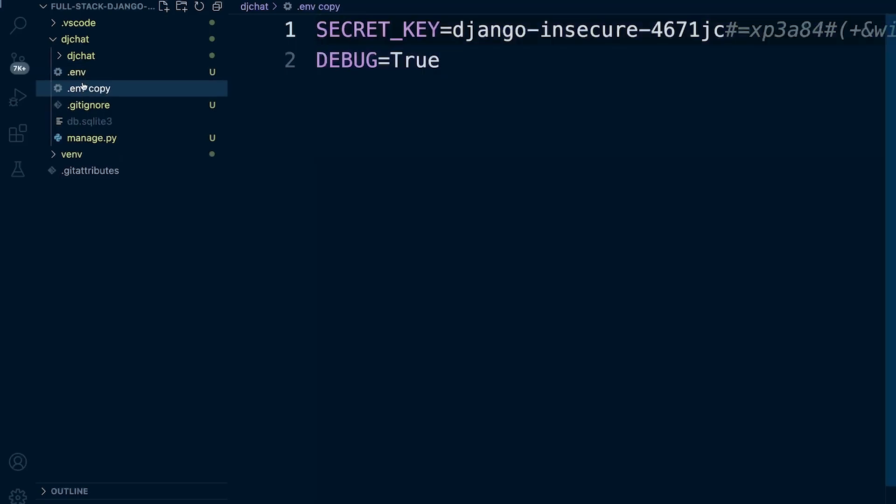
- Create .env-example in djchat with SECRET_KEY=example and DEBUG=True
{"action": "type", "text": ".env"}
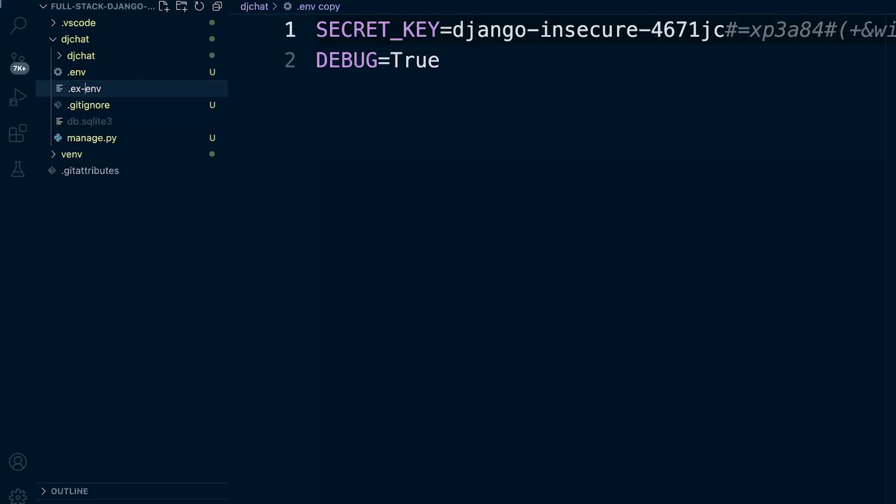
{"action": "type", "text": ".env"}
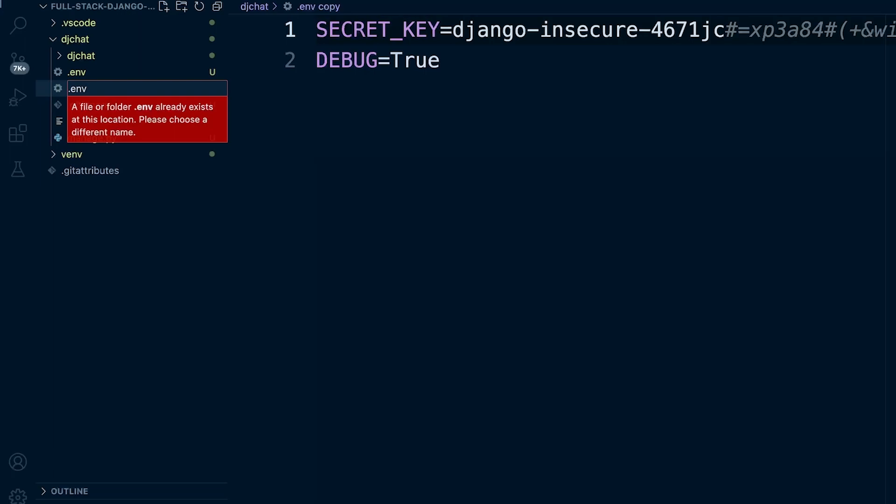
{"action": "type", "text": "-ex"}
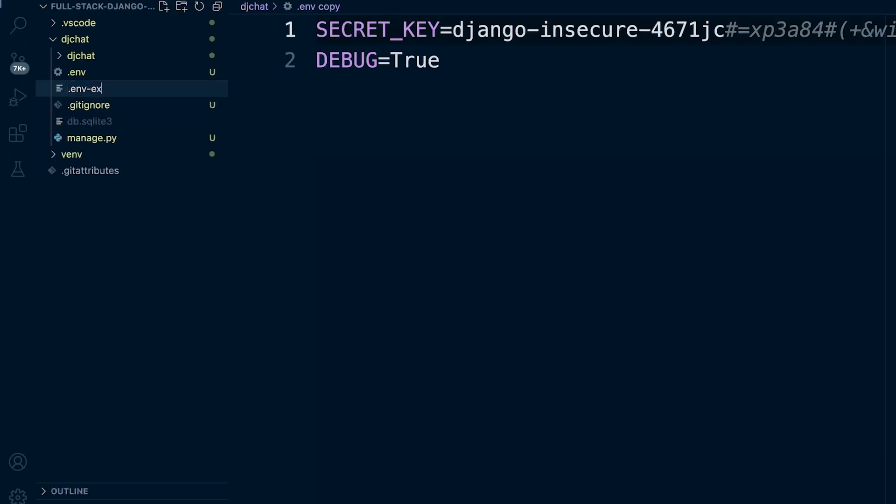
{"action": "type", "text": "ample"}
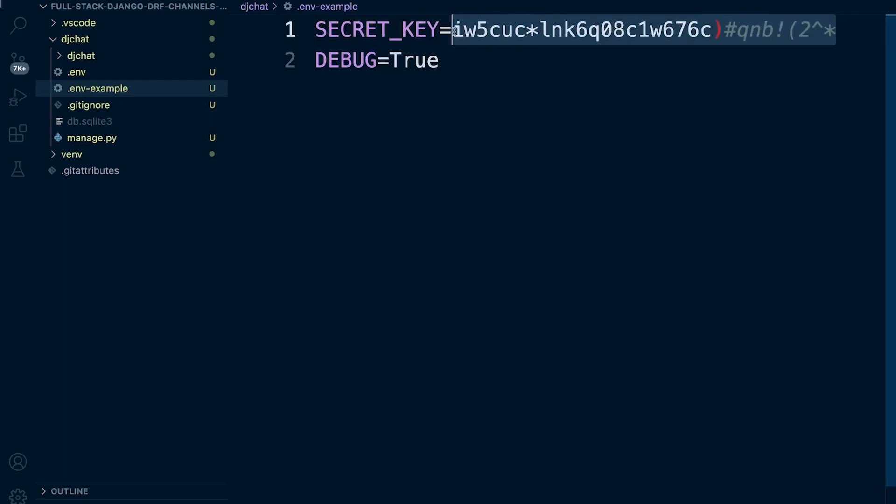
{"action": "type", "text": "example"}
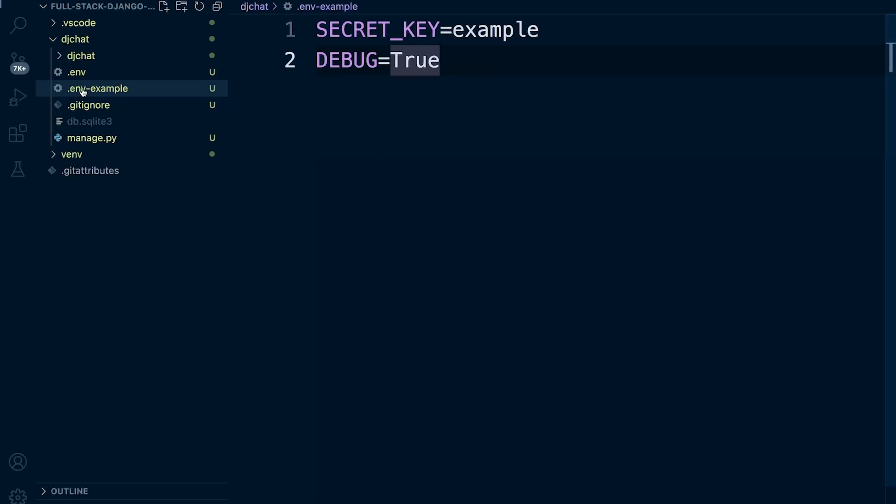
{"action": "mouse_move", "coordinate": [78, 91]}
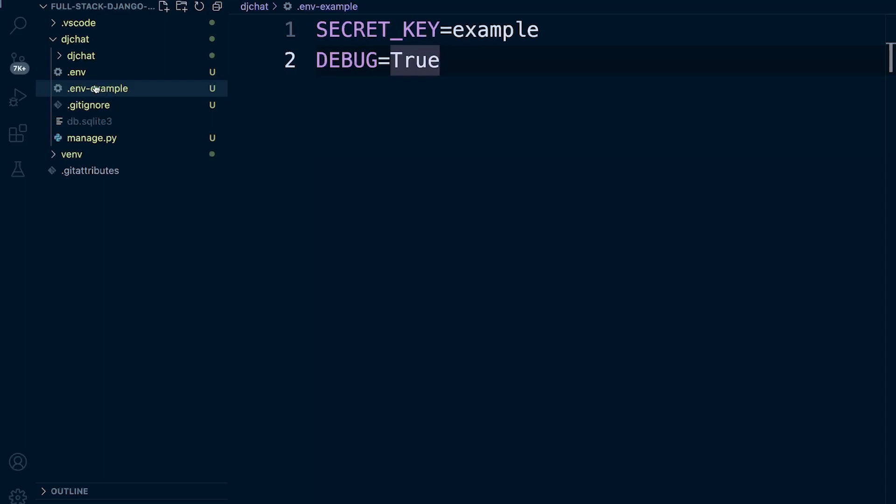
{"action": "mouse_move", "coordinate": [108, 92]}
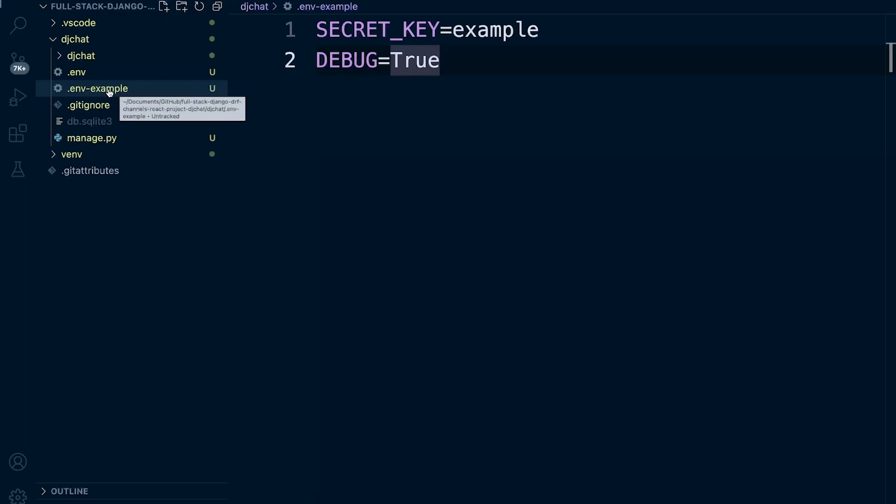
{"action": "mouse_move", "coordinate": [229, 103]}
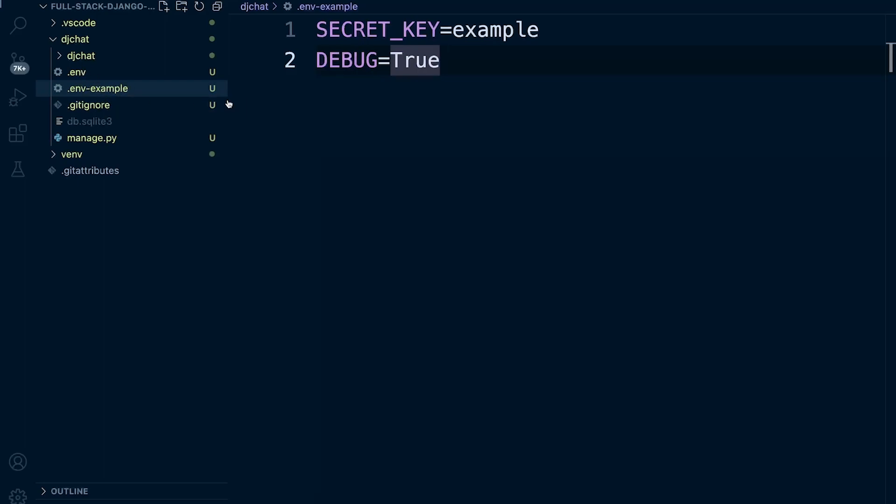
{"action": "mouse_move", "coordinate": [117, 76]}
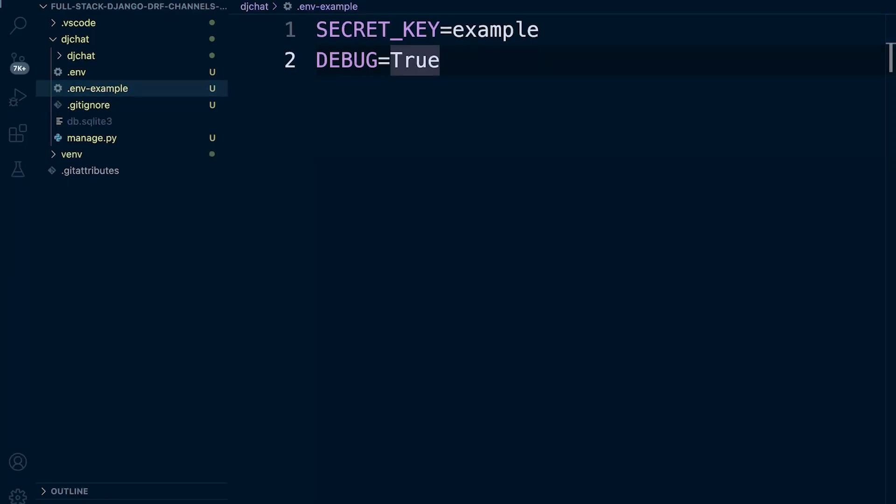
- Check the real key in .env, then add .env as a .gitignore entry
{"action": "left_click", "coordinate": [74, 71]}
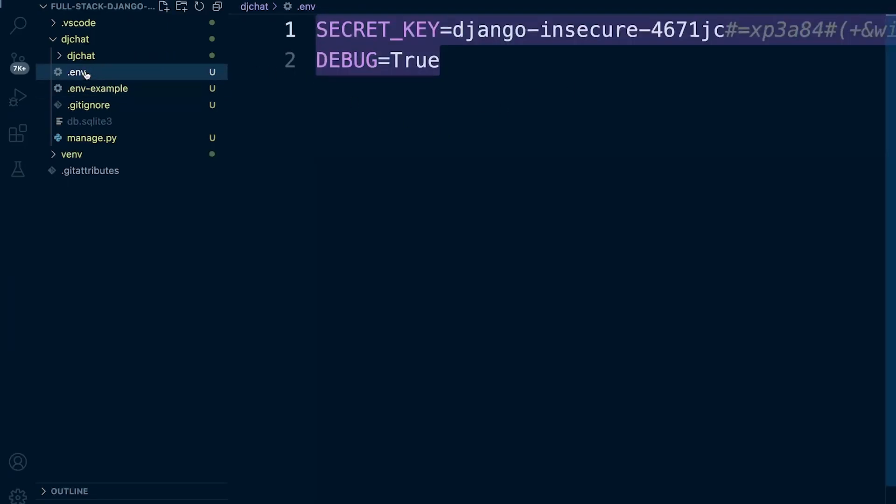
{"action": "mouse_move", "coordinate": [457, 60]}
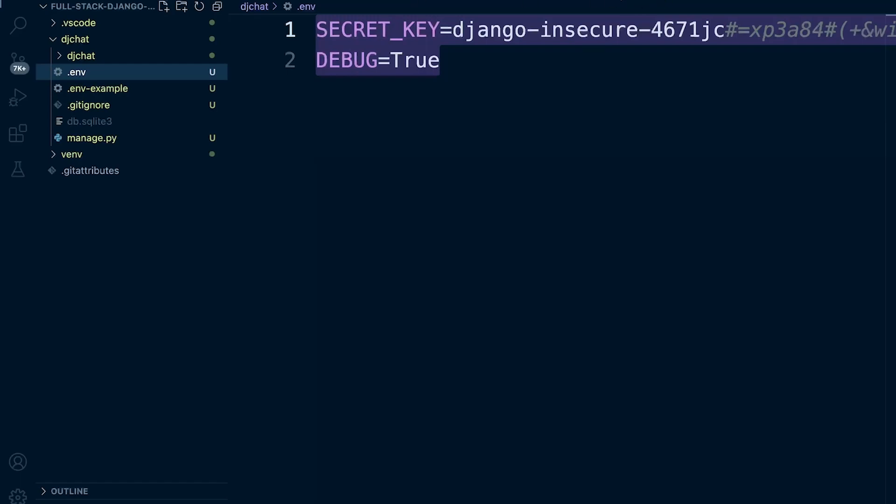
{"action": "left_click", "coordinate": [87, 105]}
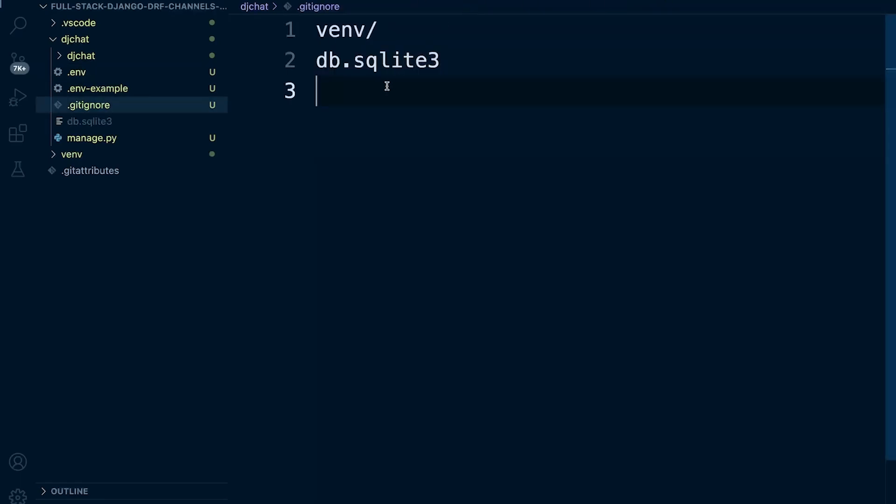
{"action": "type", "text": ".e"}
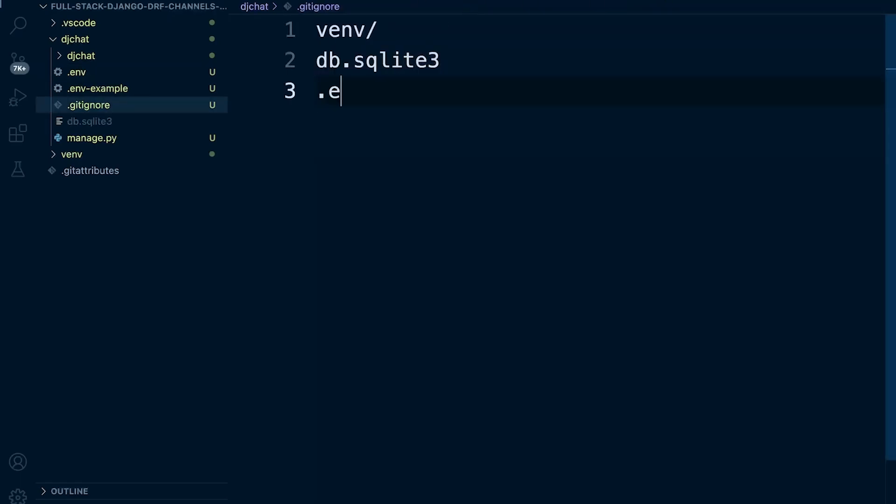
{"action": "type", "text": "nv"}
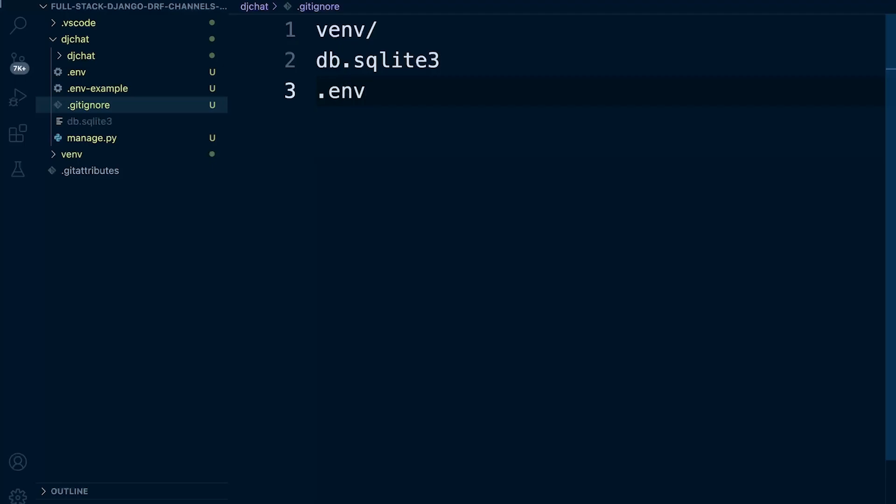
{"action": "key", "text": "Enter"}
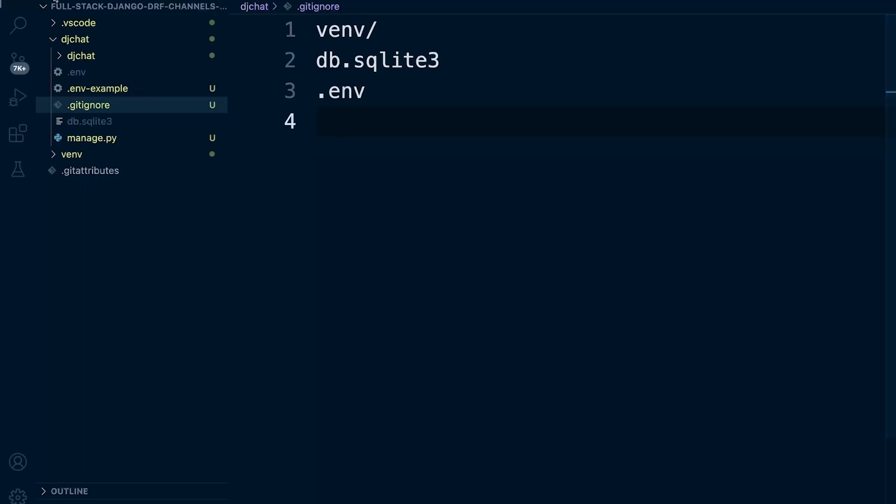
{"action": "mouse_move", "coordinate": [85, 78]}
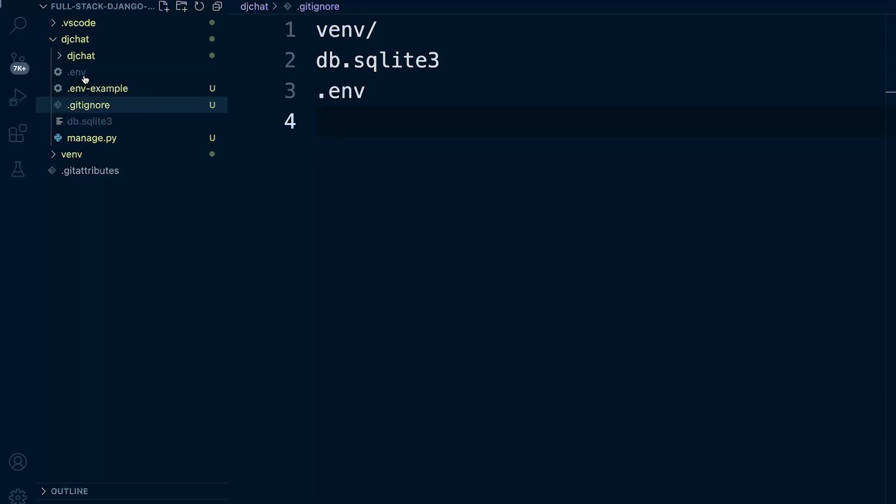
{"action": "mouse_move", "coordinate": [148, 65]}
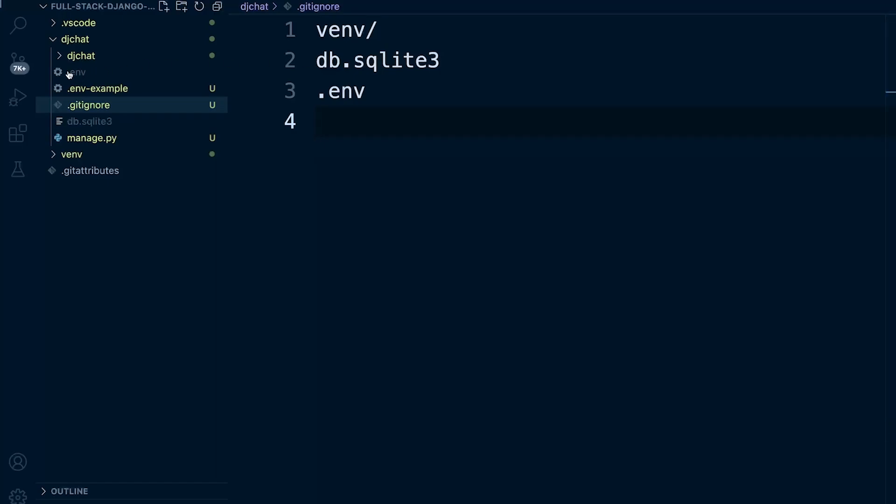
{"action": "mouse_move", "coordinate": [76, 123]}
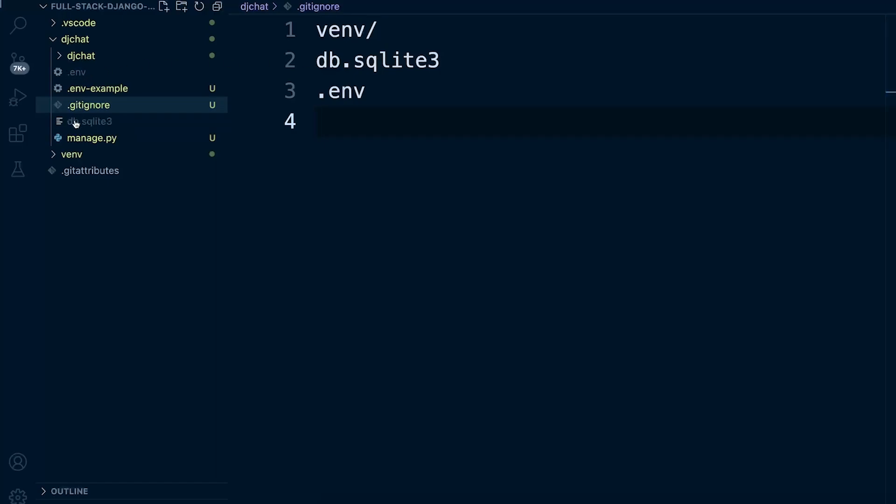
{"action": "mouse_move", "coordinate": [95, 125]}
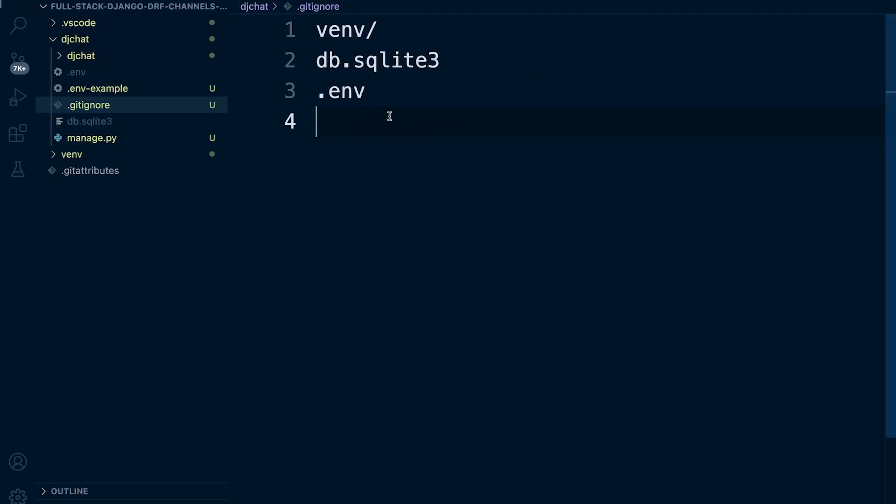
- Add .DS_Store and __pycache__ entries, bringing .gitignore to five lines
{"action": "type", "text": ".DS_S"}
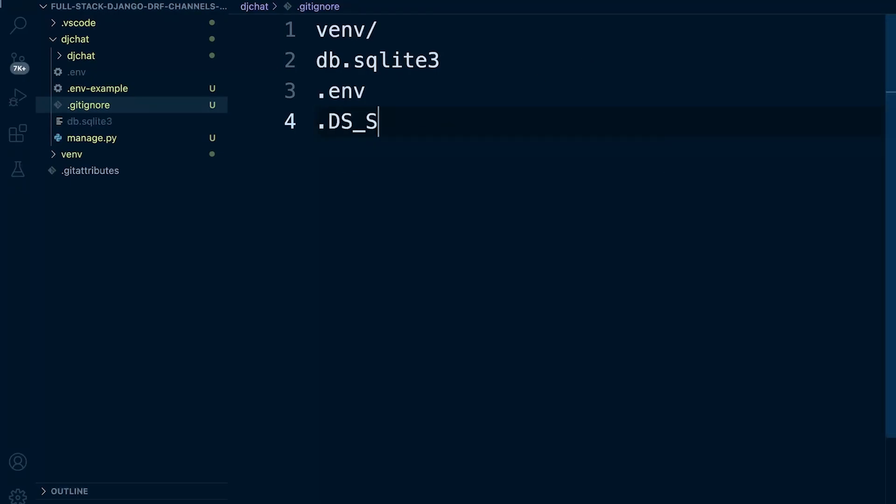
{"action": "type", "text": "tore"}
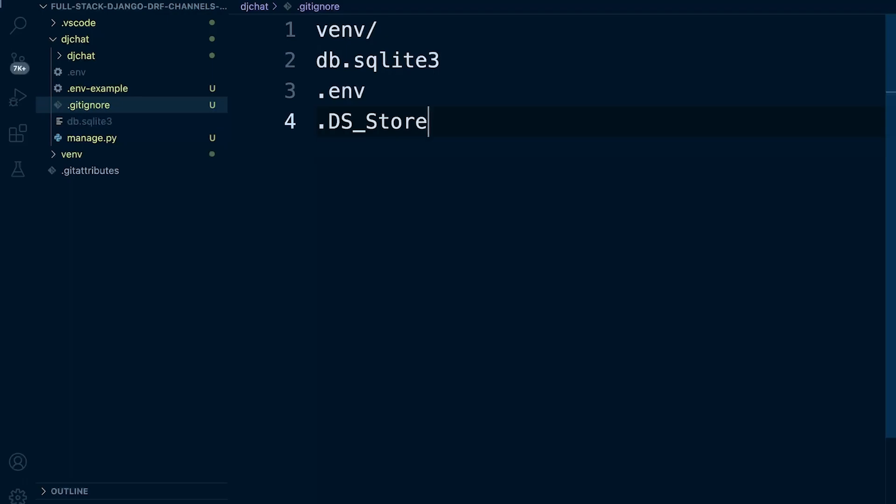
{"action": "key", "text": "Enter"}
{"action": "type", "text": "__pyc"}
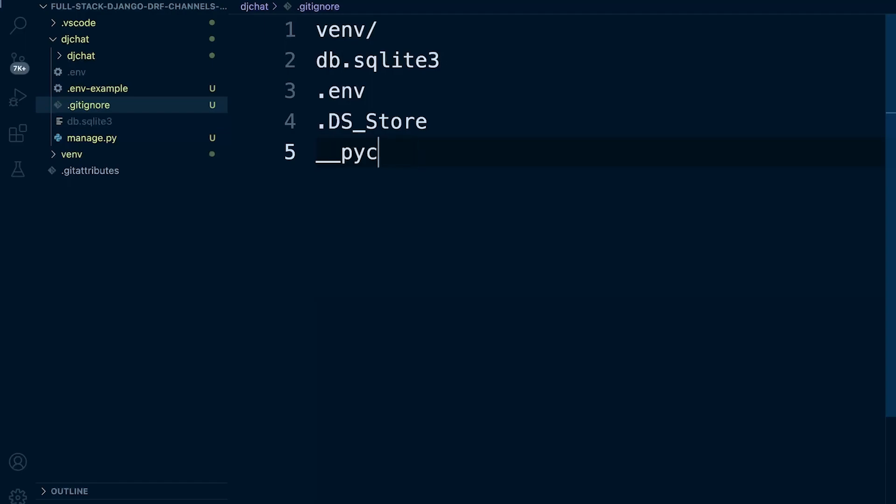
{"action": "type", "text": "ache_"}
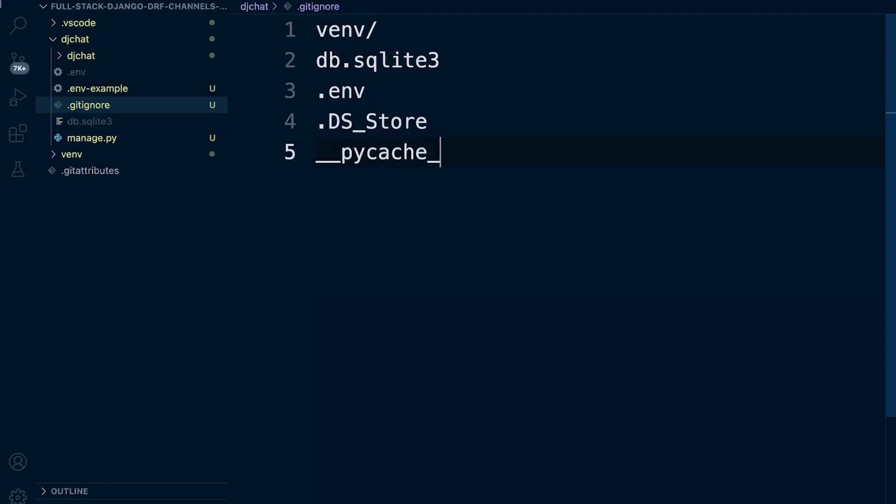
{"action": "type", "text": "_"}
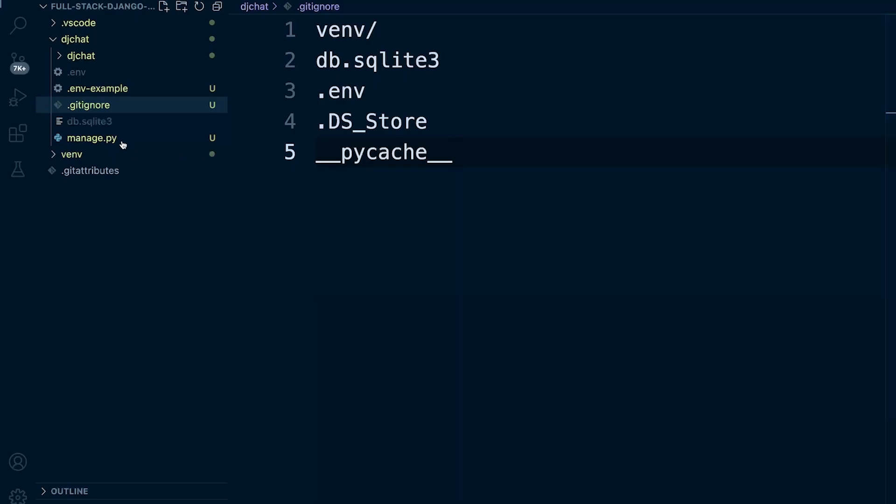
{"action": "mouse_move", "coordinate": [72, 55]}
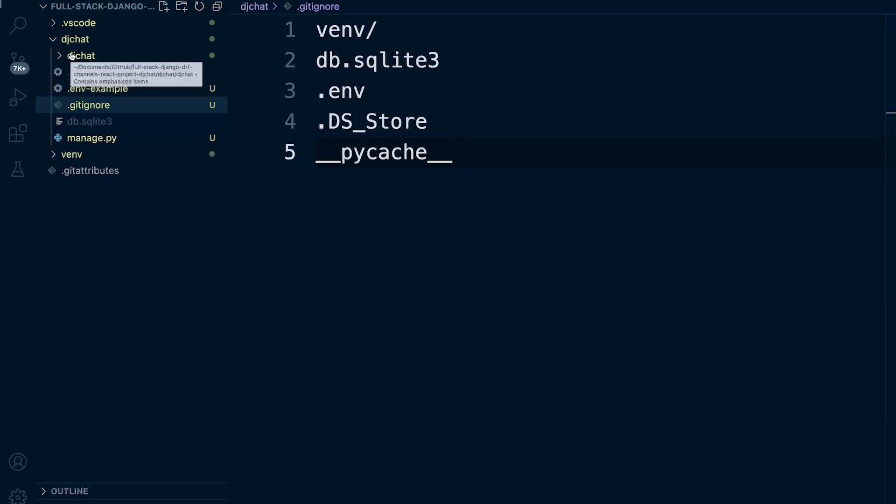
{"action": "mouse_move", "coordinate": [552, 150]}
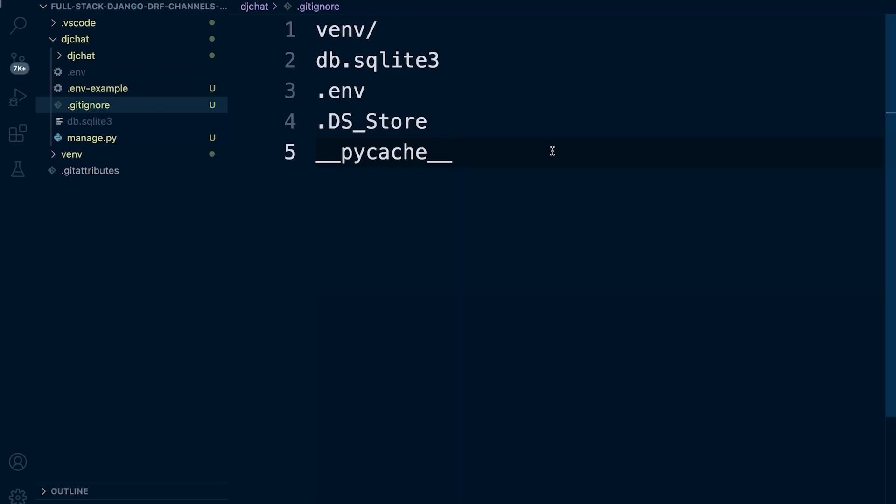
{"action": "mouse_move", "coordinate": [549, 152]}
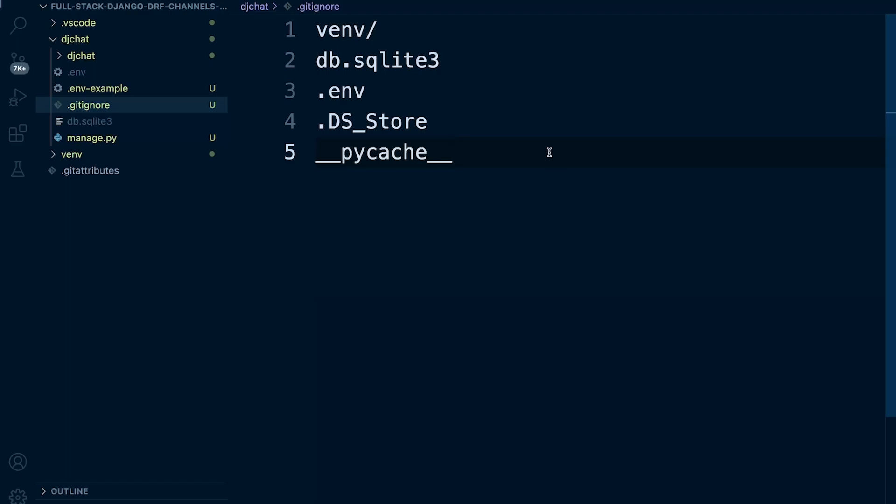
{"action": "mouse_move", "coordinate": [501, 196]}
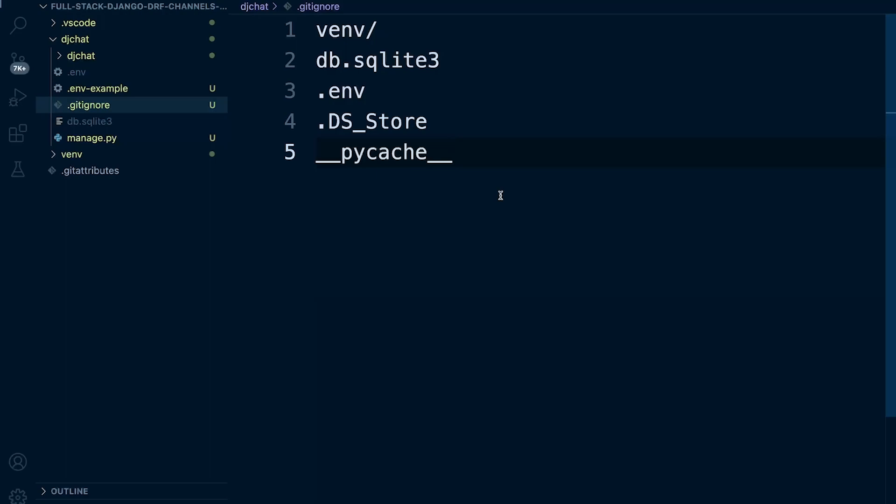
{"action": "left_click", "coordinate": [74, 38]}
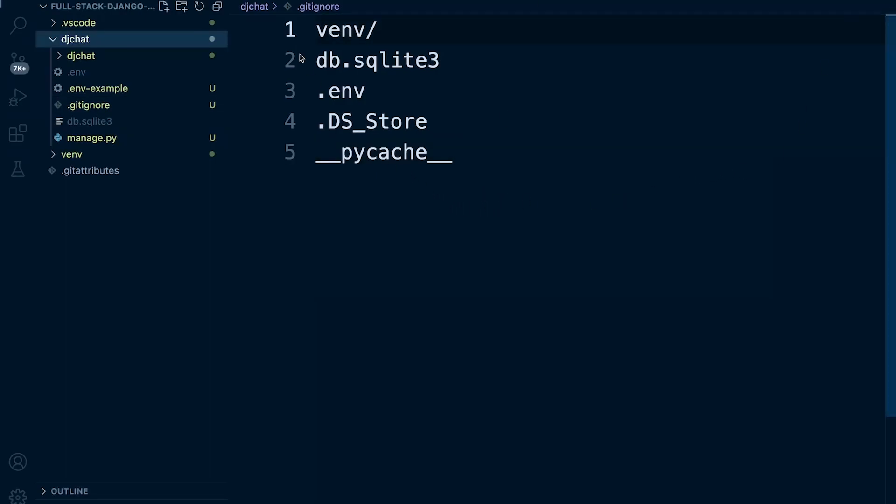
{"action": "mouse_move", "coordinate": [201, 97]}
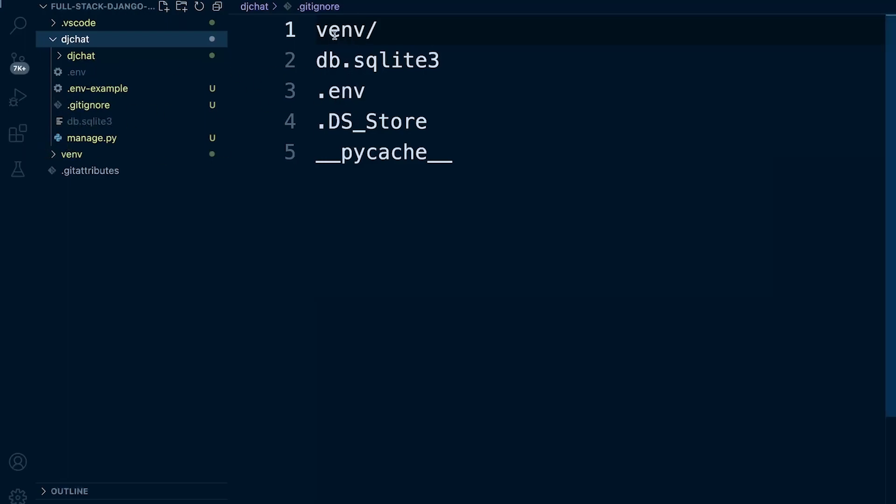
- Refresh the djchat folder view and select its .gitignore for moving to the root
{"action": "double_click", "coordinate": [343, 30]}
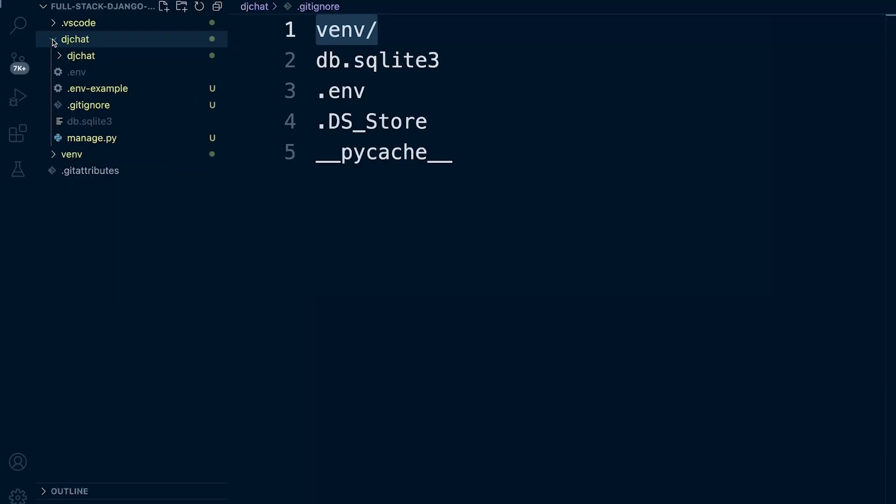
{"action": "left_click", "coordinate": [72, 39]}
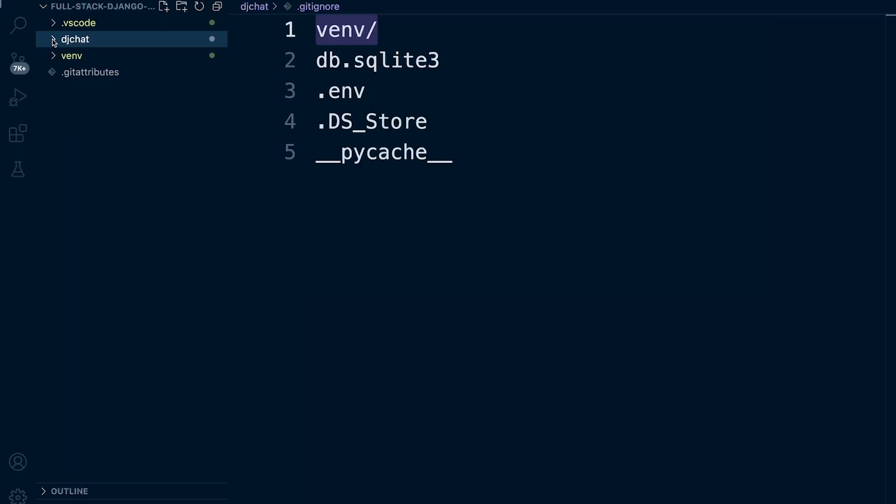
{"action": "left_click", "coordinate": [73, 39]}
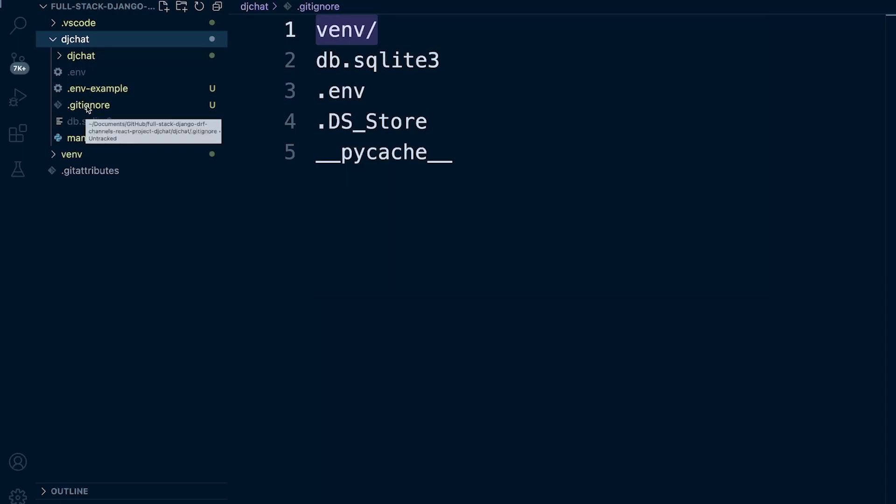
{"action": "left_click", "coordinate": [88, 105]}
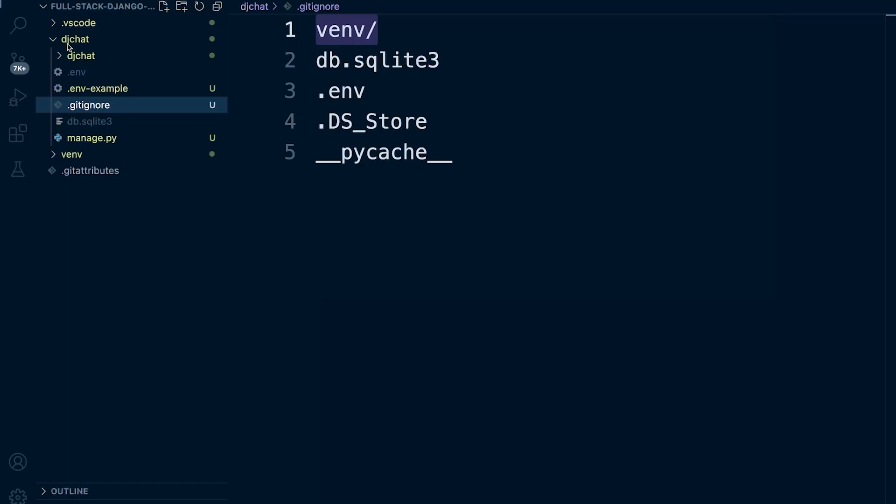
{"action": "mouse_move", "coordinate": [117, 120]}
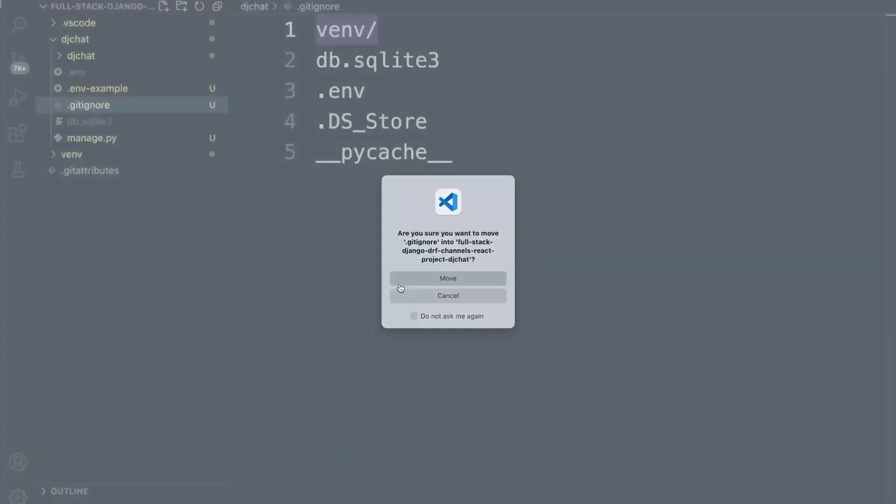
- Confirm moving .gitignore into the project root and collapse djchat
{"action": "left_click", "coordinate": [448, 278]}
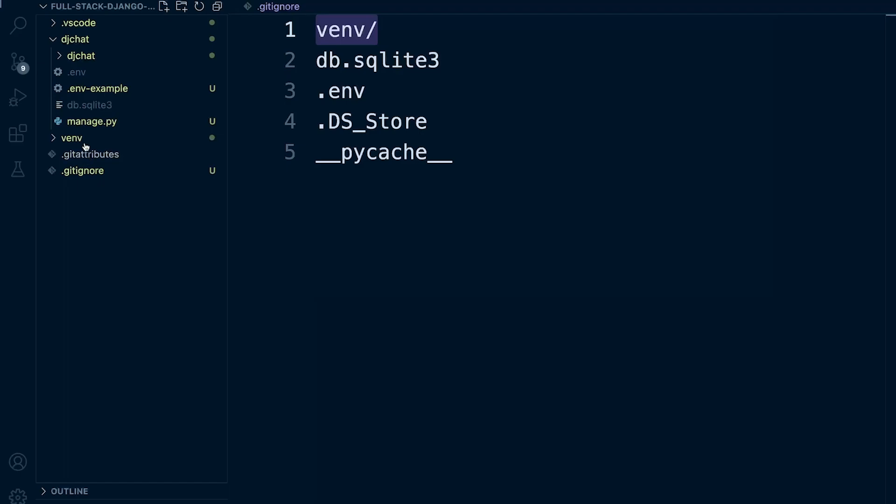
{"action": "mouse_move", "coordinate": [65, 56]}
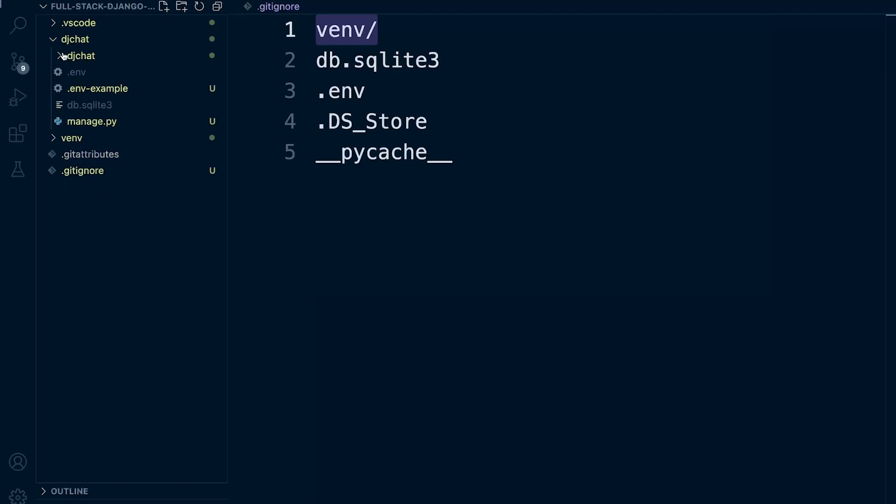
{"action": "left_click", "coordinate": [74, 39]}
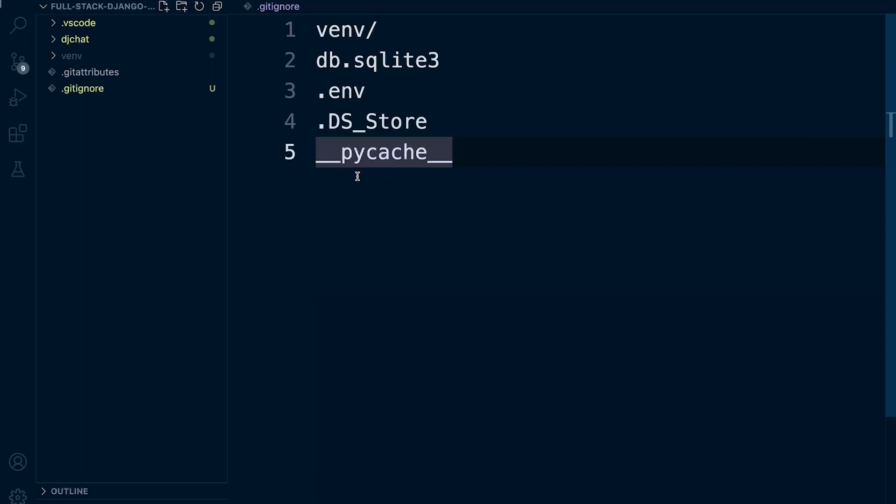
{"action": "mouse_move", "coordinate": [64, 57]}
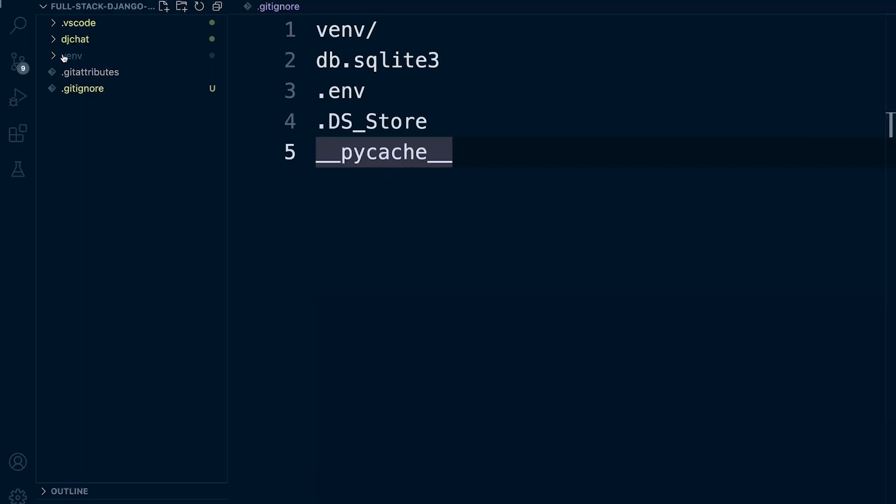
{"action": "mouse_move", "coordinate": [74, 58]}
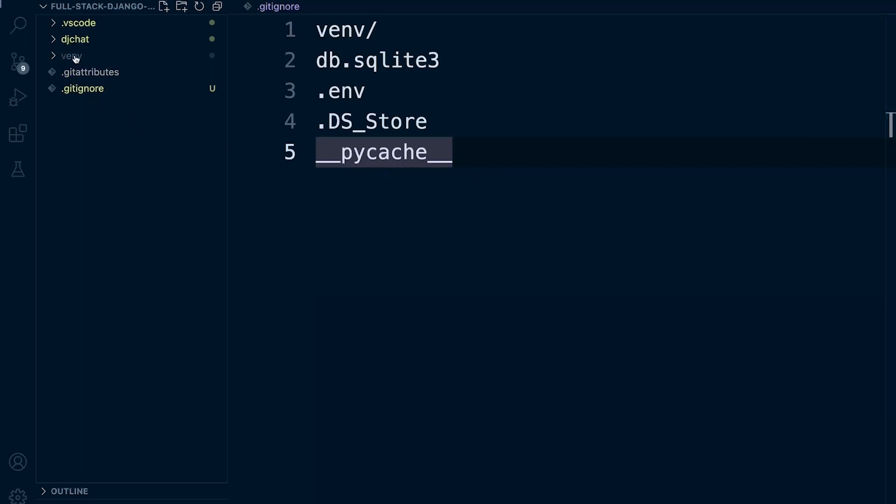
{"action": "mouse_move", "coordinate": [72, 56]}
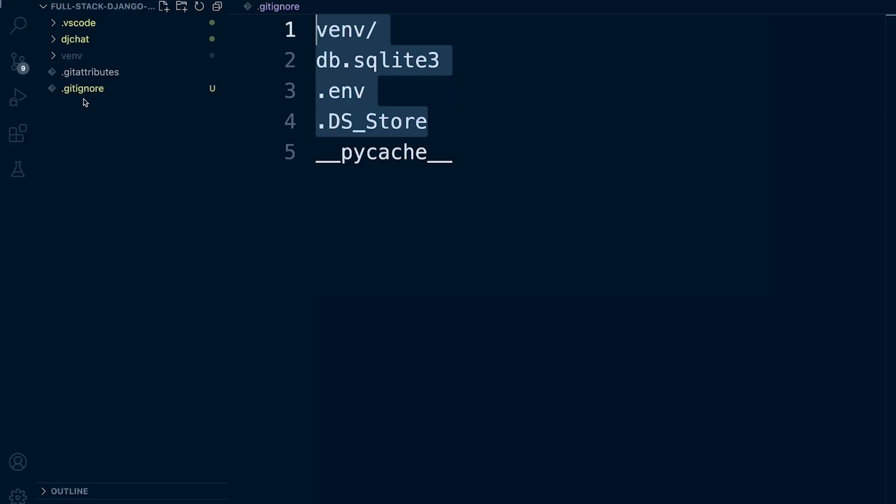
- Review the root .gitignore, then close all open editor tabs
{"action": "left_click", "coordinate": [82, 88]}
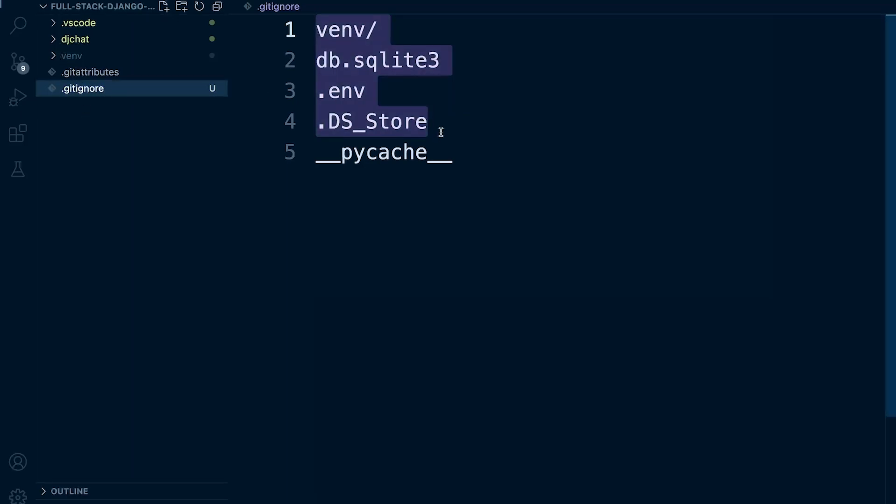
{"action": "left_click", "coordinate": [453, 153]}
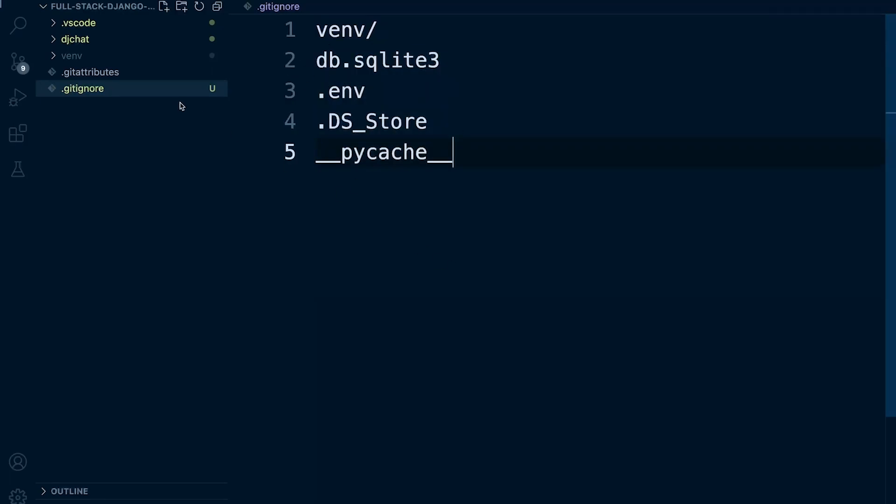
{"action": "left_click", "coordinate": [75, 39]}
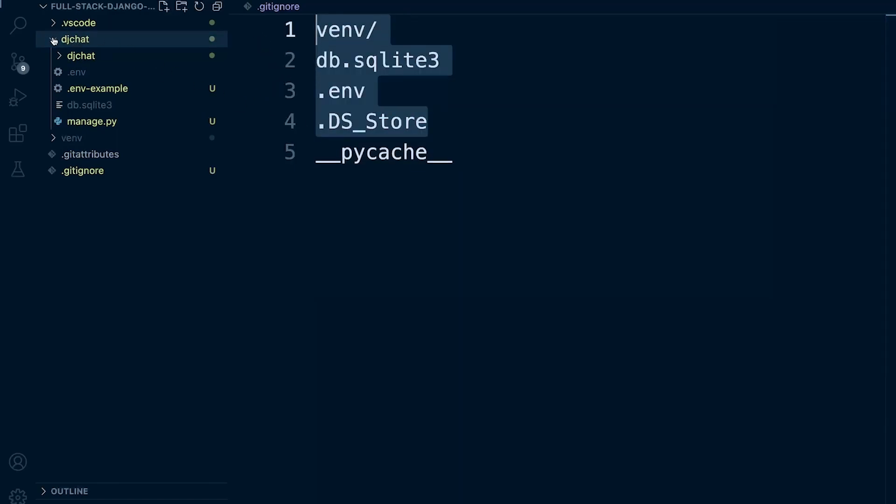
{"action": "left_click", "coordinate": [70, 39]}
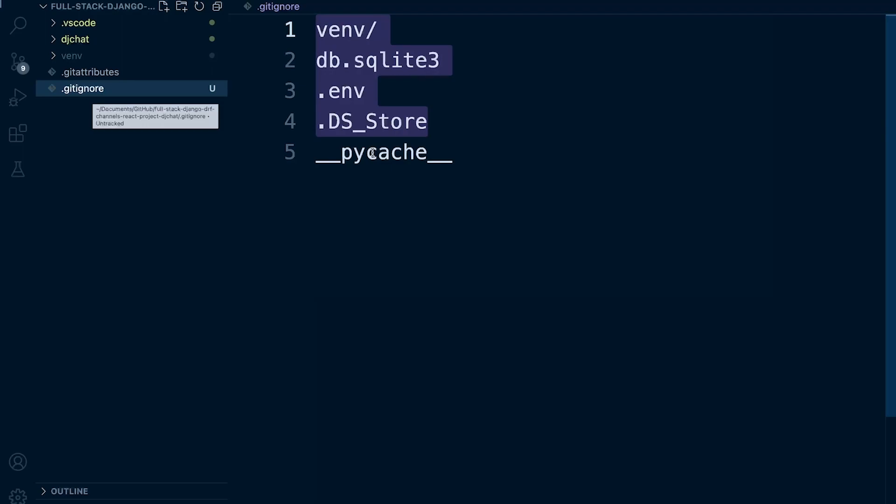
{"action": "mouse_move", "coordinate": [391, 170]}
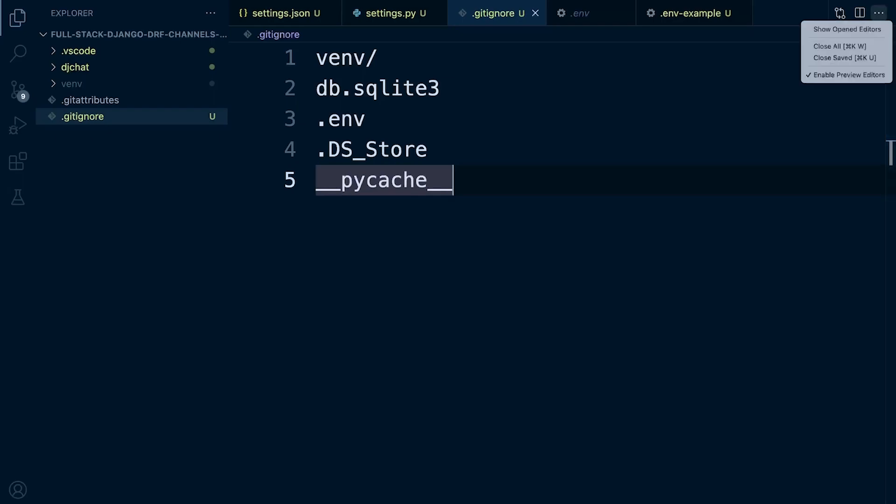
{"action": "left_click", "coordinate": [833, 47]}
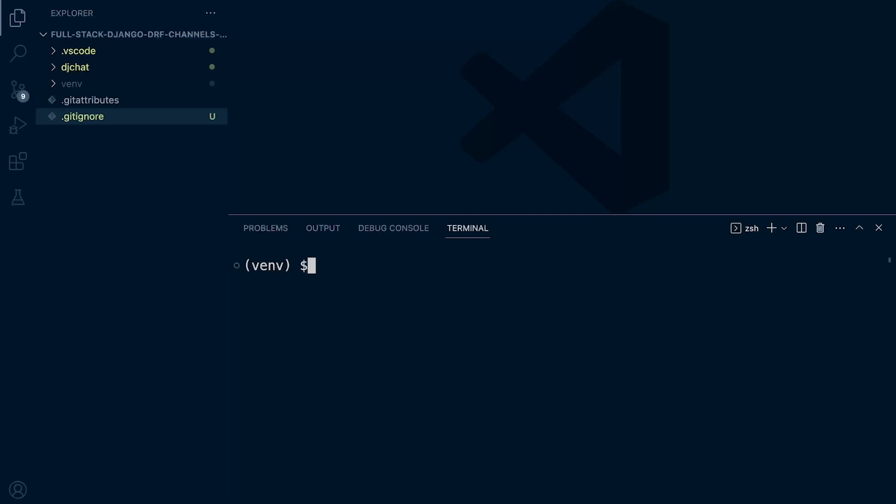
- Run pip freeze > requirements.txt in the terminal to list installed packages
{"action": "type", "text": "pip i"}
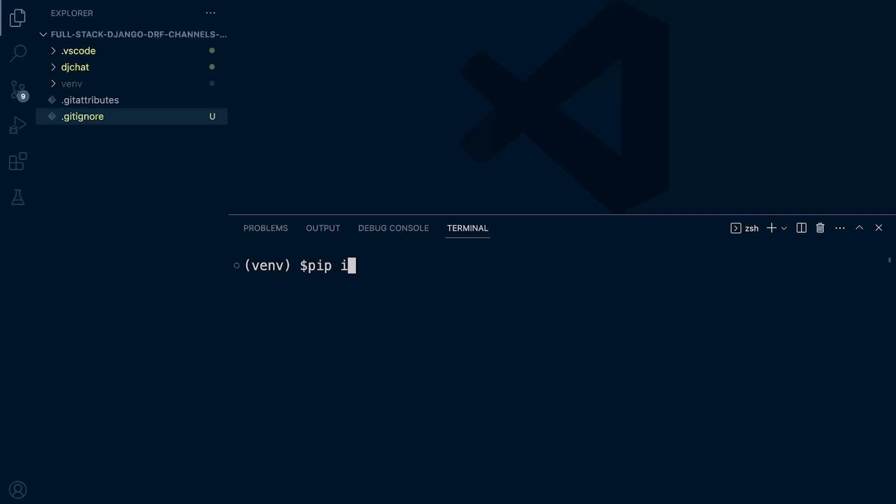
{"action": "type", "text": "freeze"}
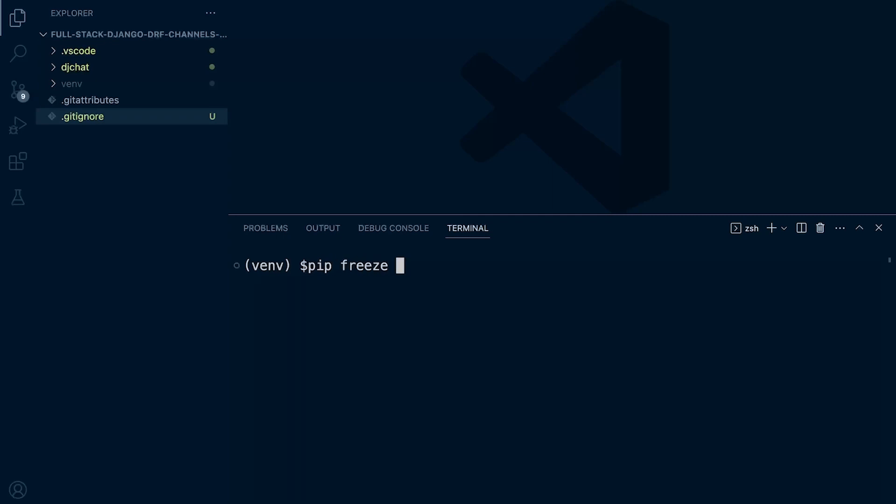
{"action": "type", "text": ">"}
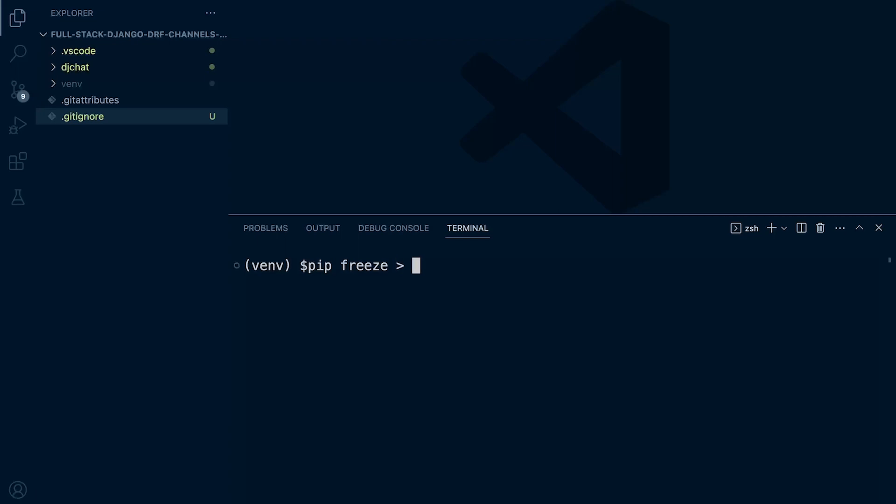
{"action": "type", "text": "requirements."}
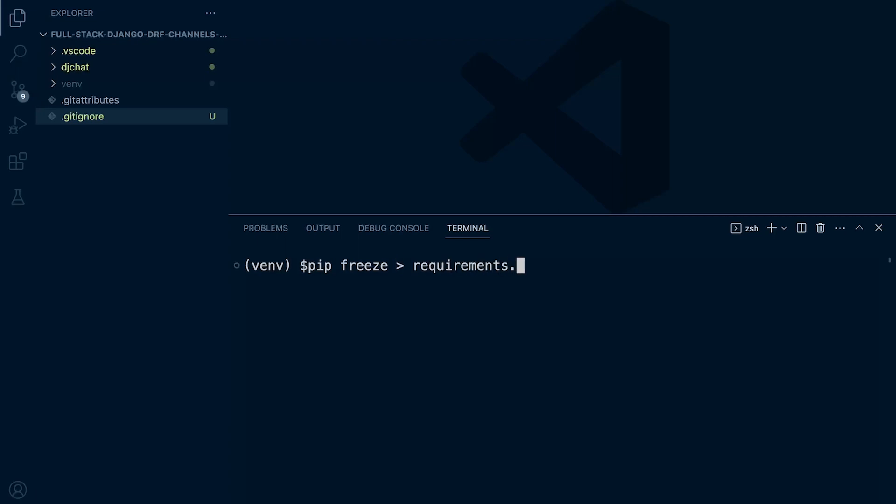
{"action": "key", "text": "Enter"}
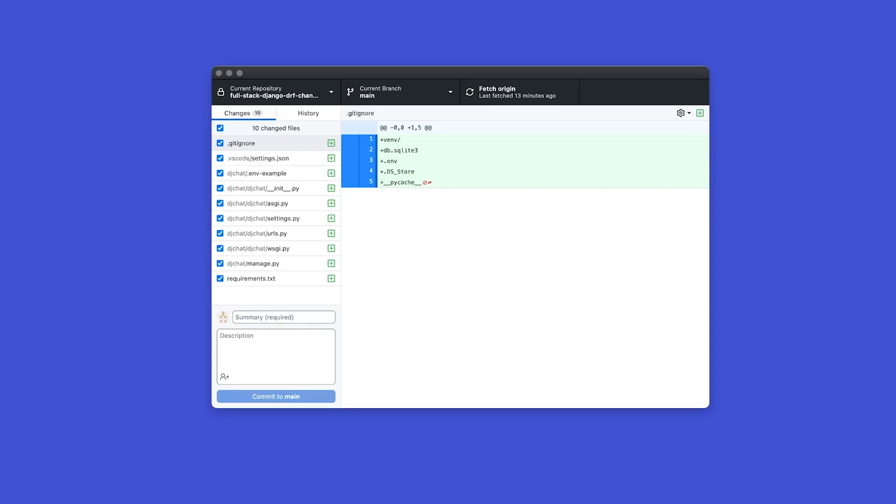
- Enter summary nc and commit the ten changed files to main
{"action": "left_click", "coordinate": [283, 317]}
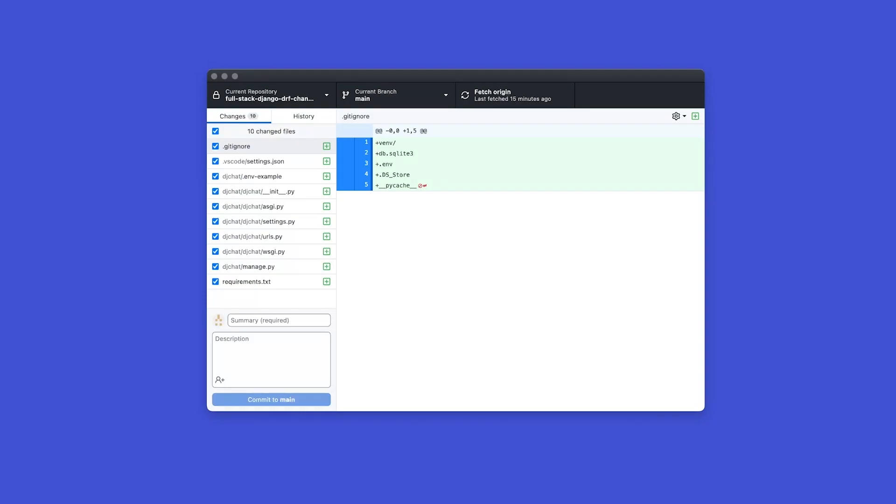
{"action": "left_click", "coordinate": [279, 320]}
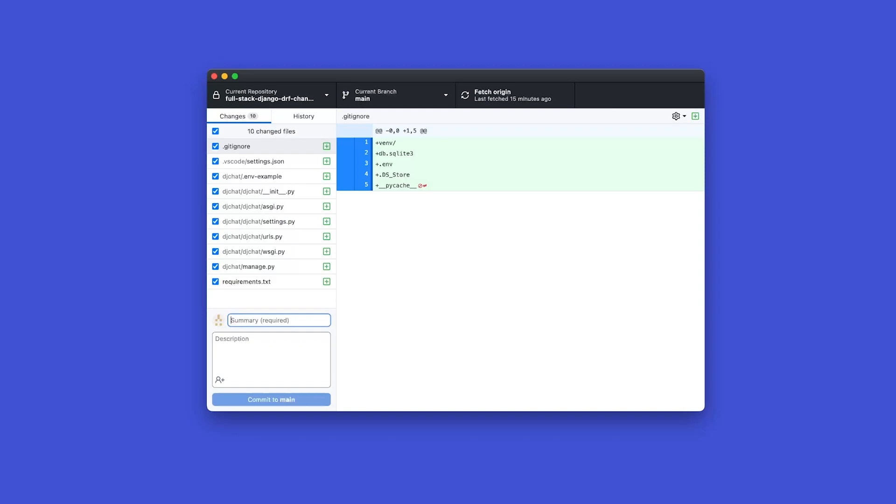
{"action": "type", "text": "n"}
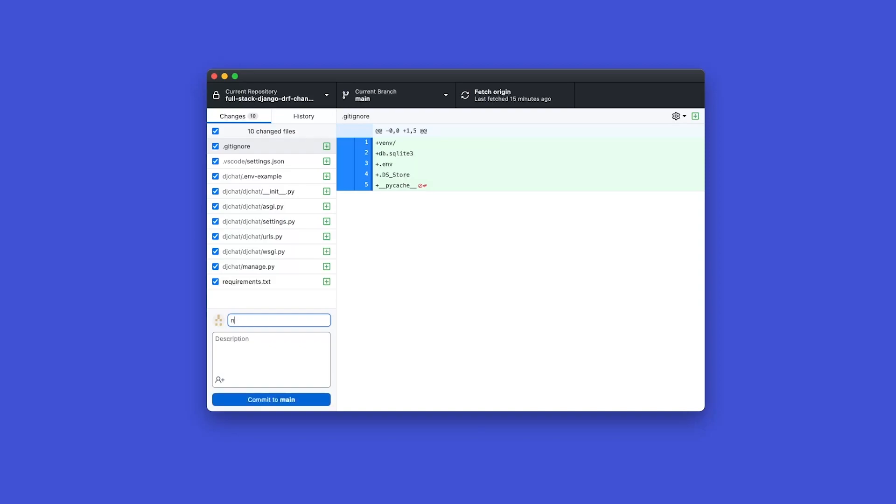
{"action": "type", "text": "c"}
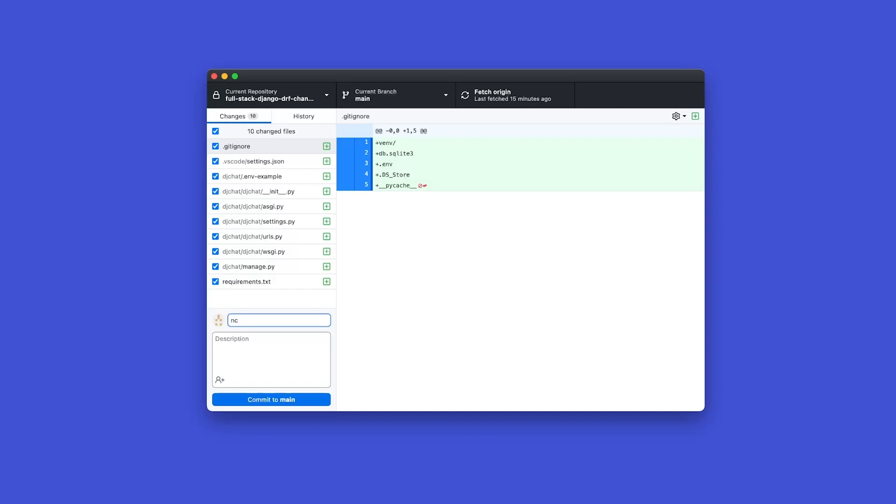
{"action": "left_click", "coordinate": [271, 400]}
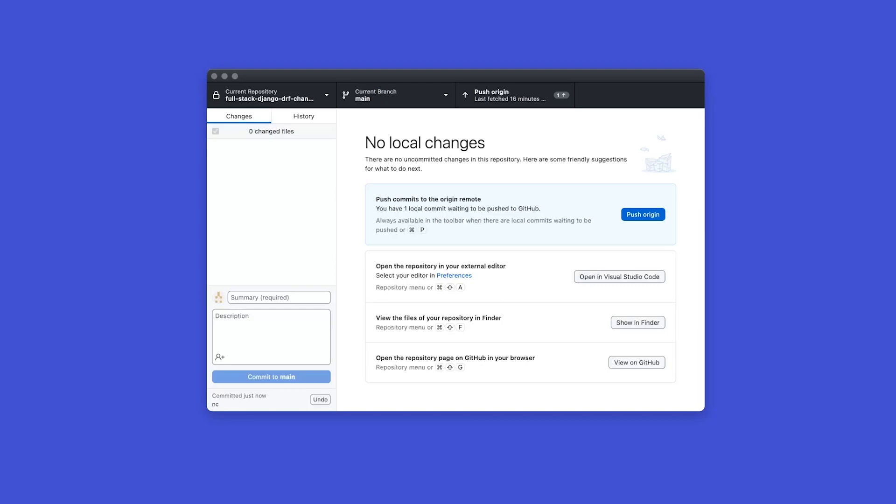
- Push origin to GitHub and view the repository page in the browser
{"action": "left_click", "coordinate": [642, 214]}
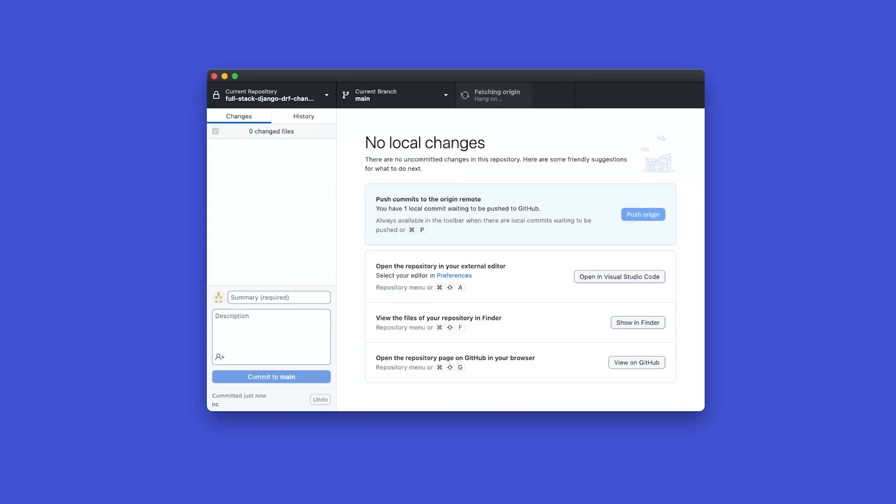
{"action": "left_click", "coordinate": [643, 214]}
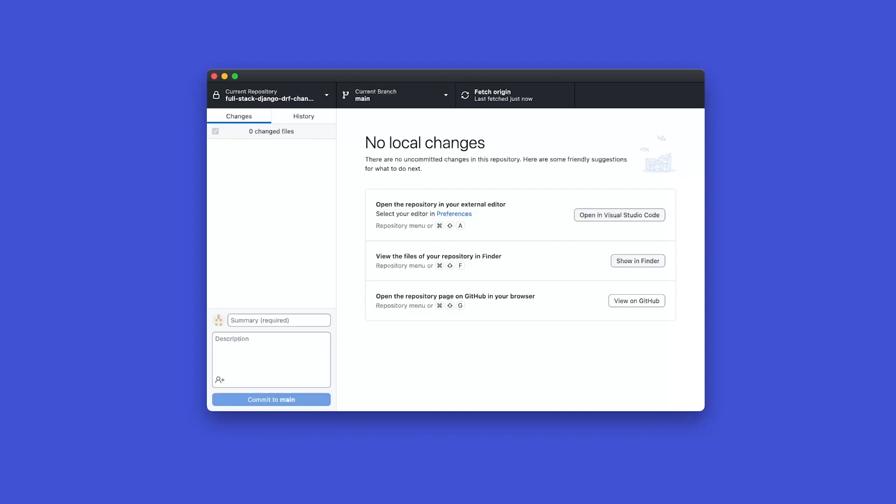
{"action": "left_click", "coordinate": [637, 301]}
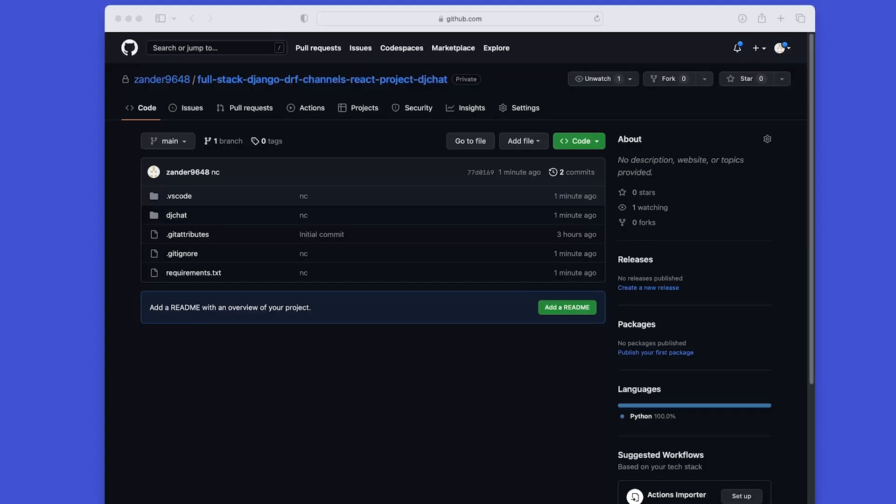